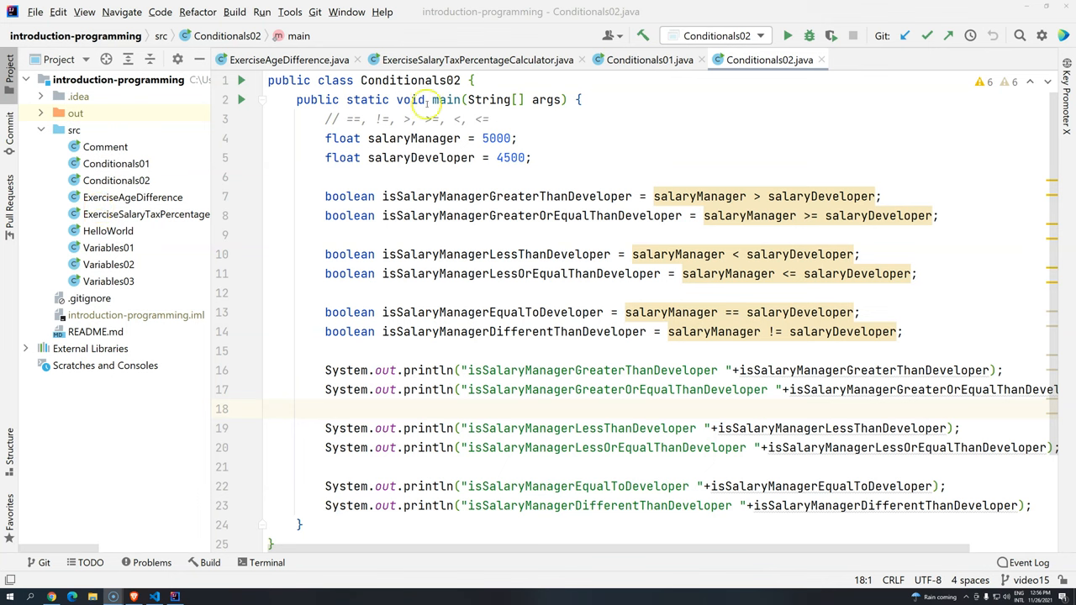
Step: Expand the out folder in the Project tree, then collapse it again
click(269, 80)
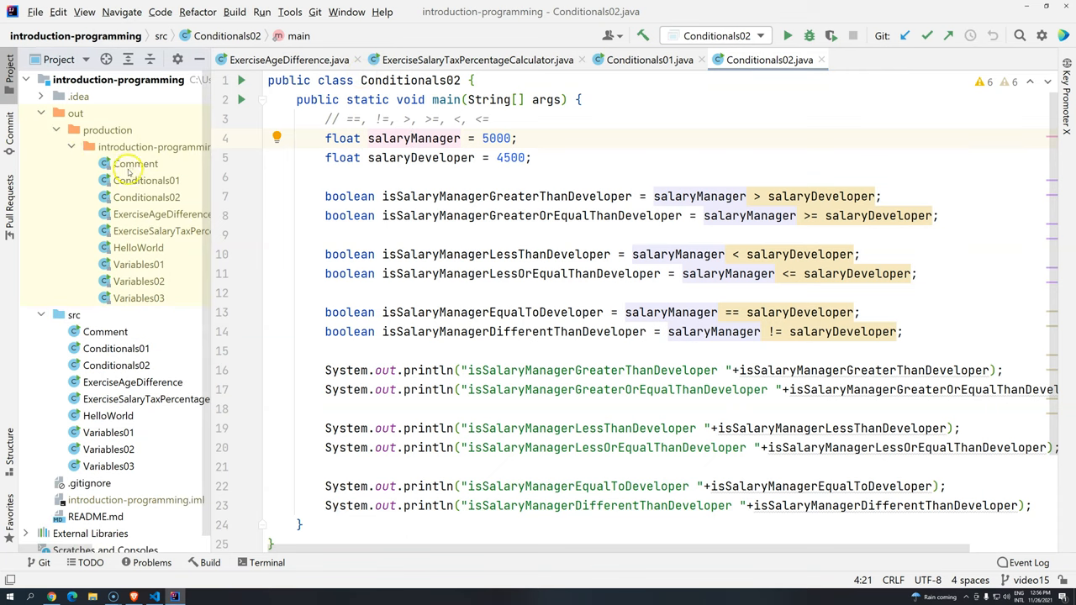
click(135, 163)
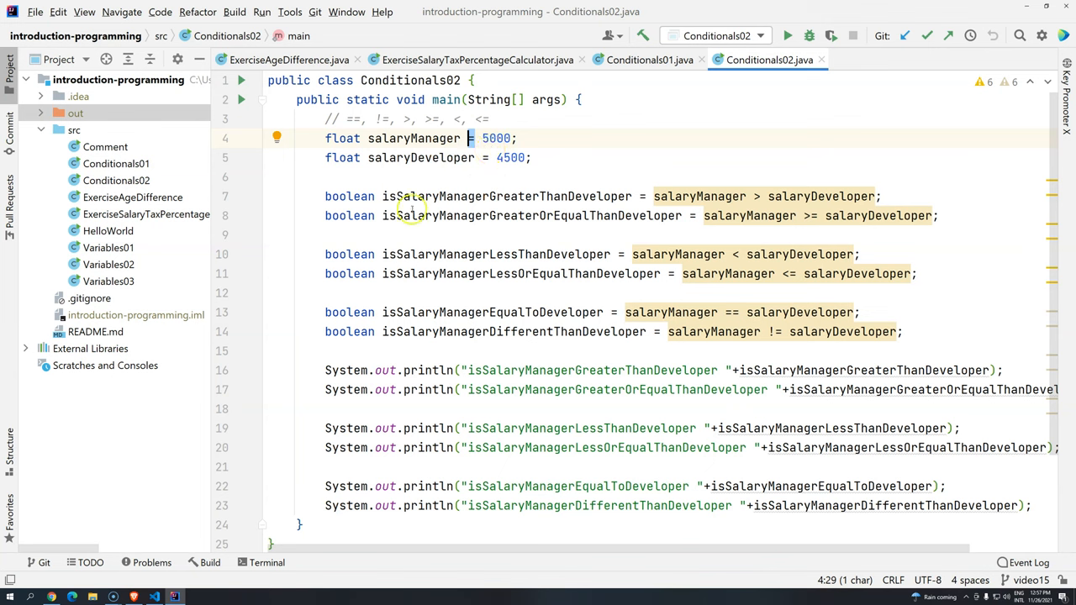
mouse_move(800, 174)
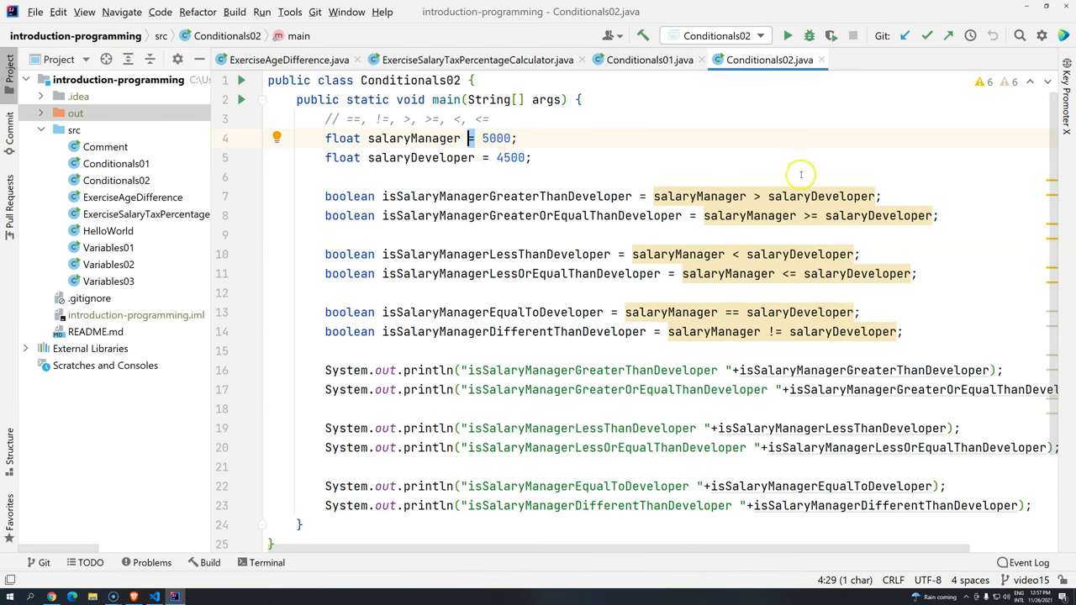
mouse_move(756, 205)
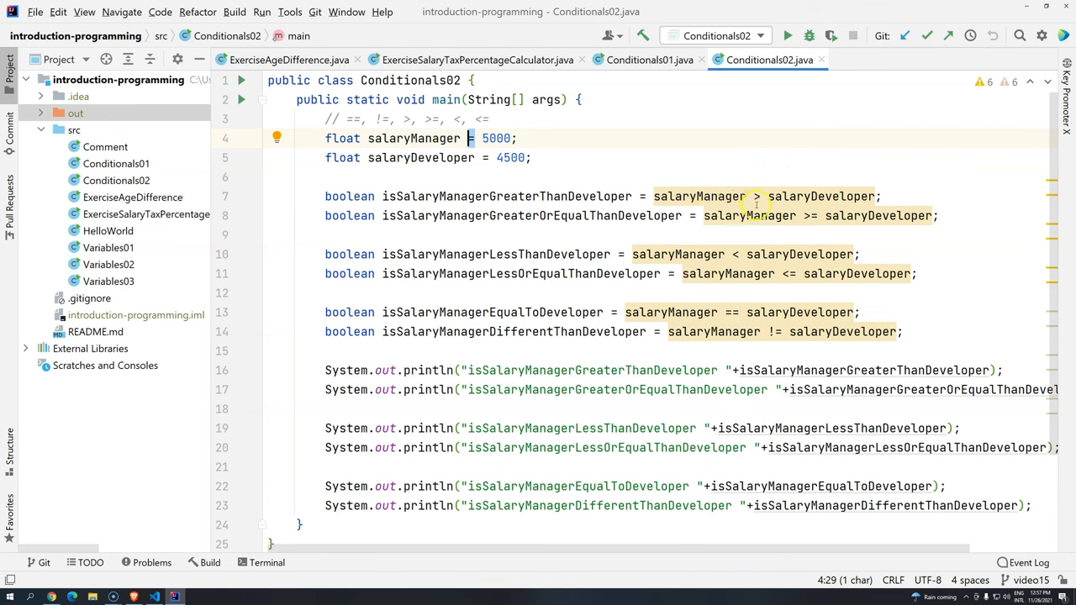
mouse_move(756, 205)
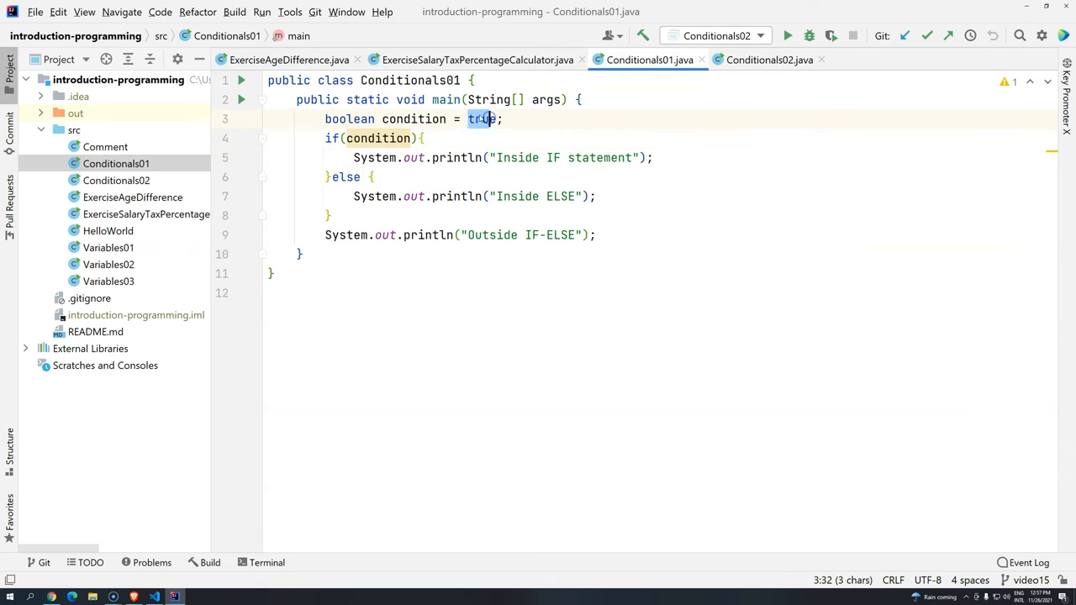
Step: Create class Conditionals03 in src with a psvm main, comparing against Conditionals01
click(74, 129)
text(C)
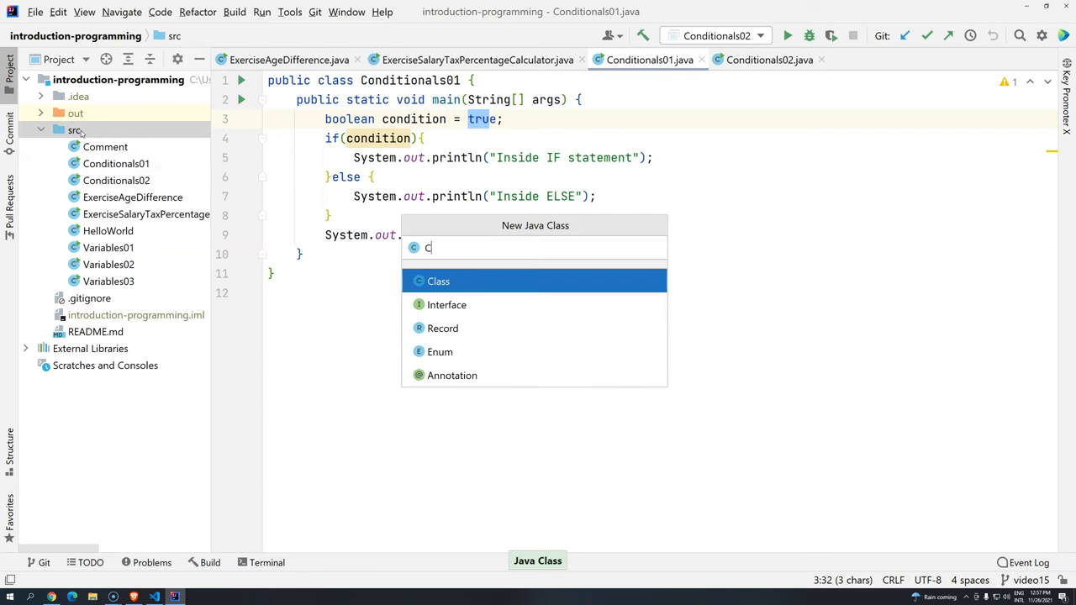
text(onditionals)
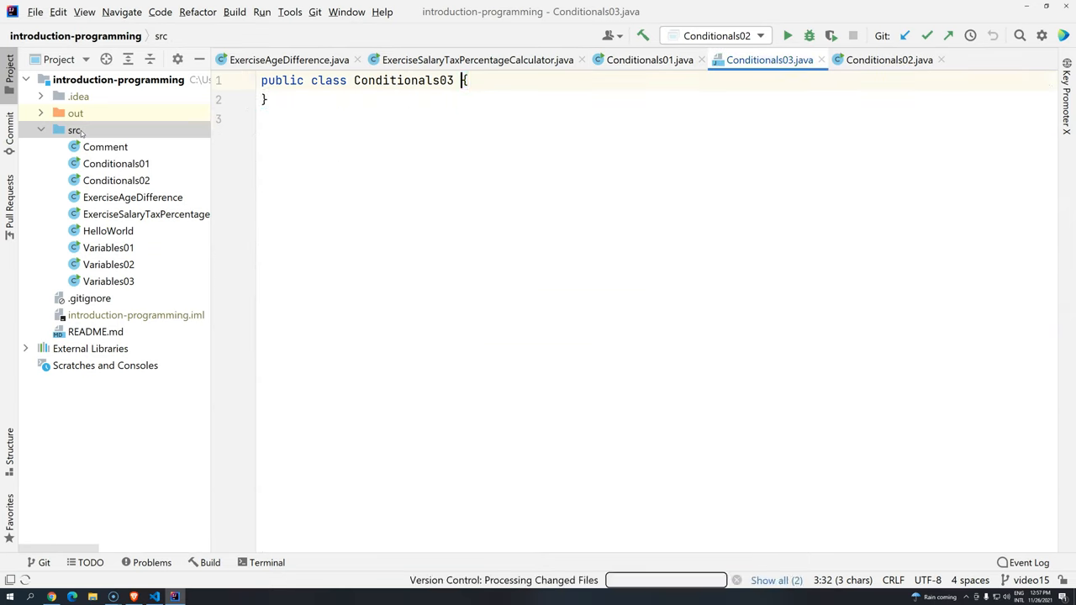
text(p)
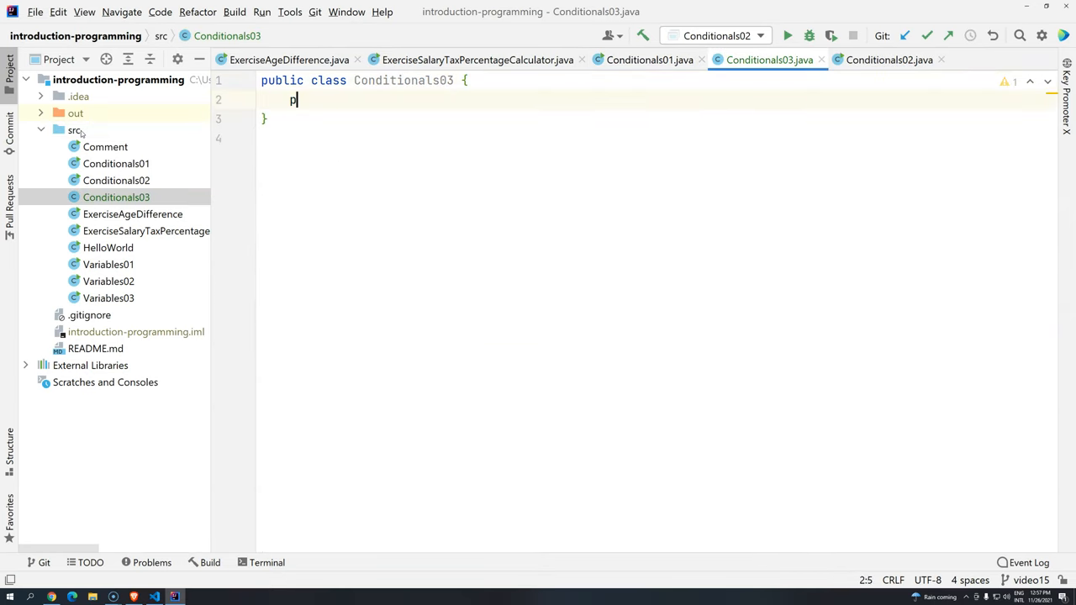
text(svm)
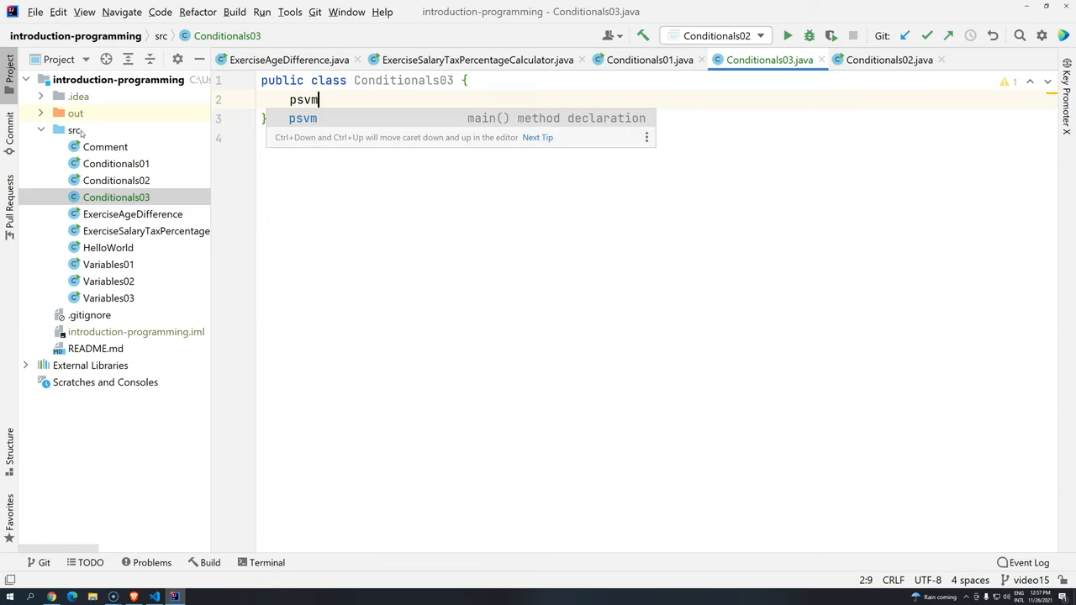
key(Tab)
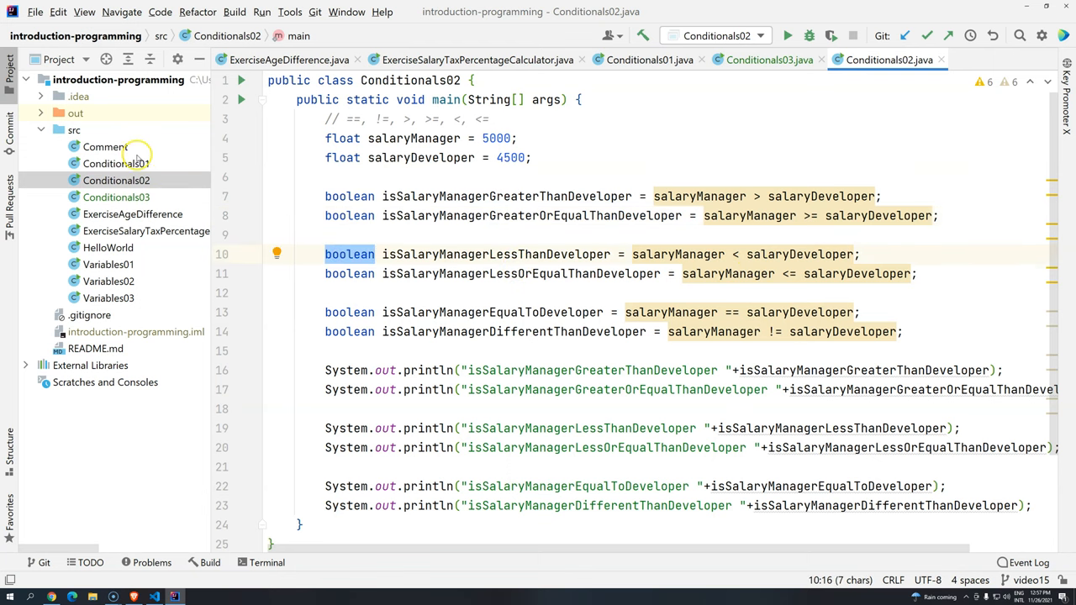
click(115, 163)
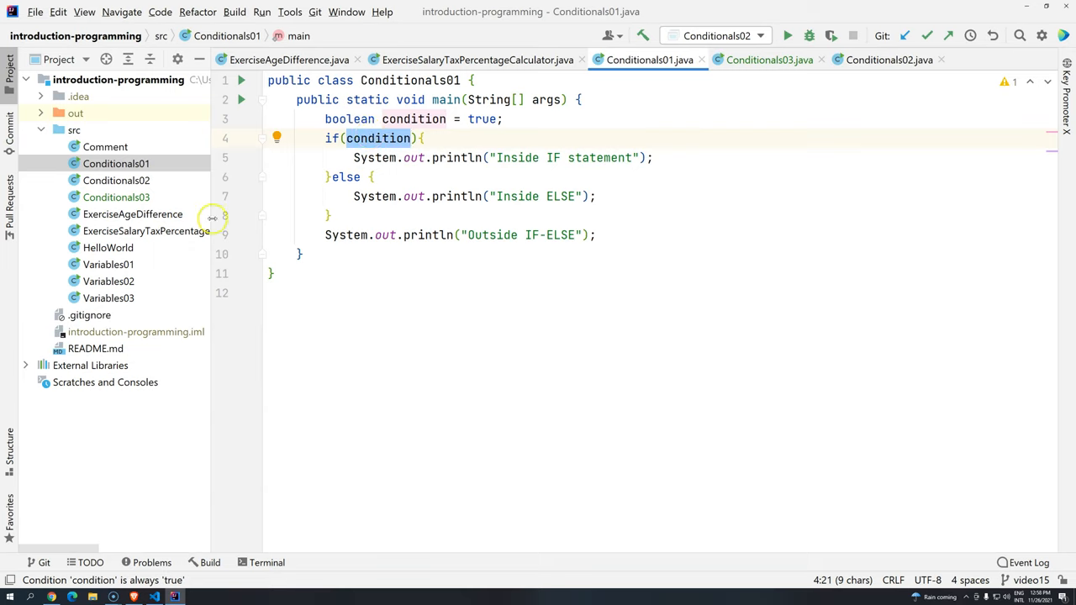
click(768, 59)
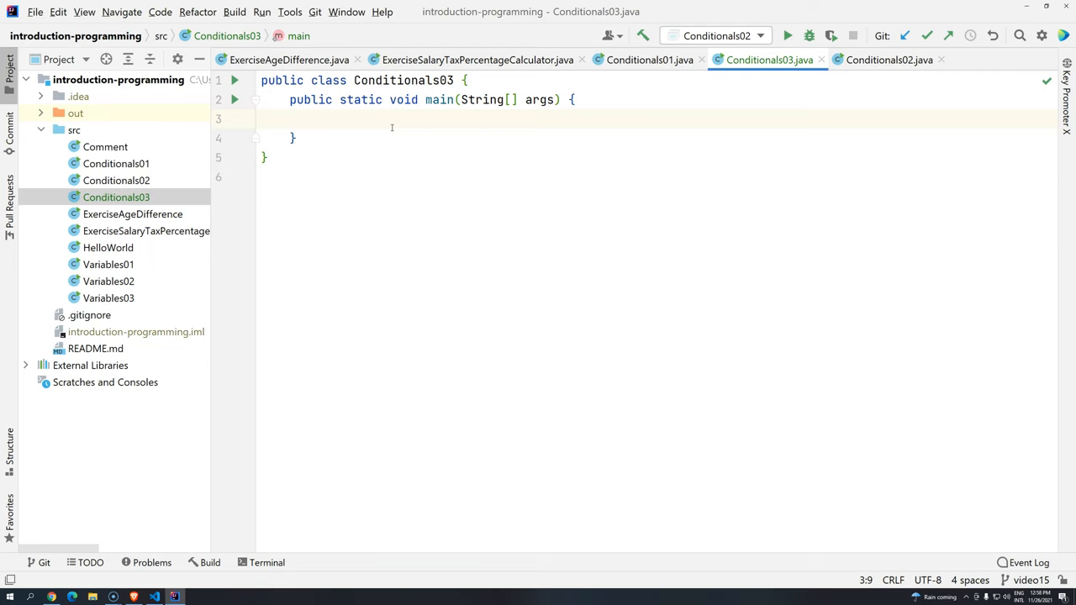
Step: Declare int firstAge = 20 and int secondAge = 21, then begin a // >= comment
text(int)
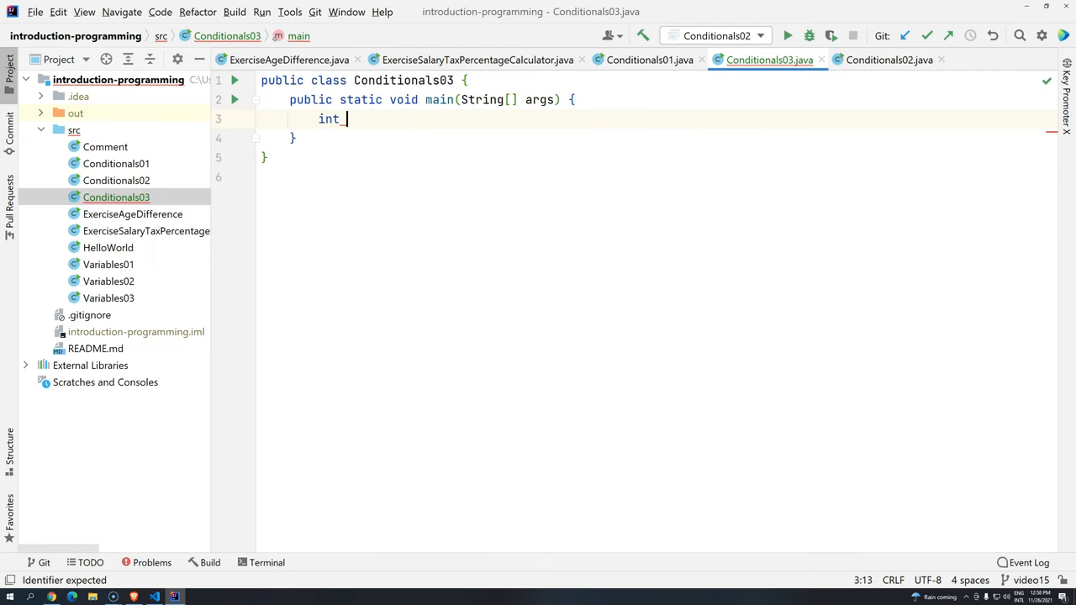
text(firstAgf)
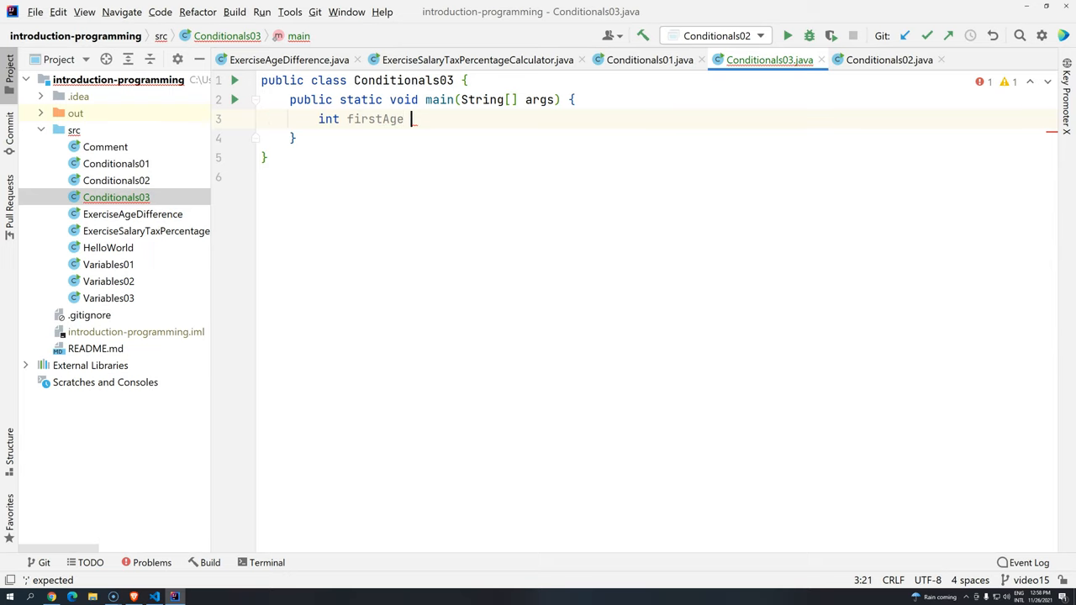
text(= 20;)
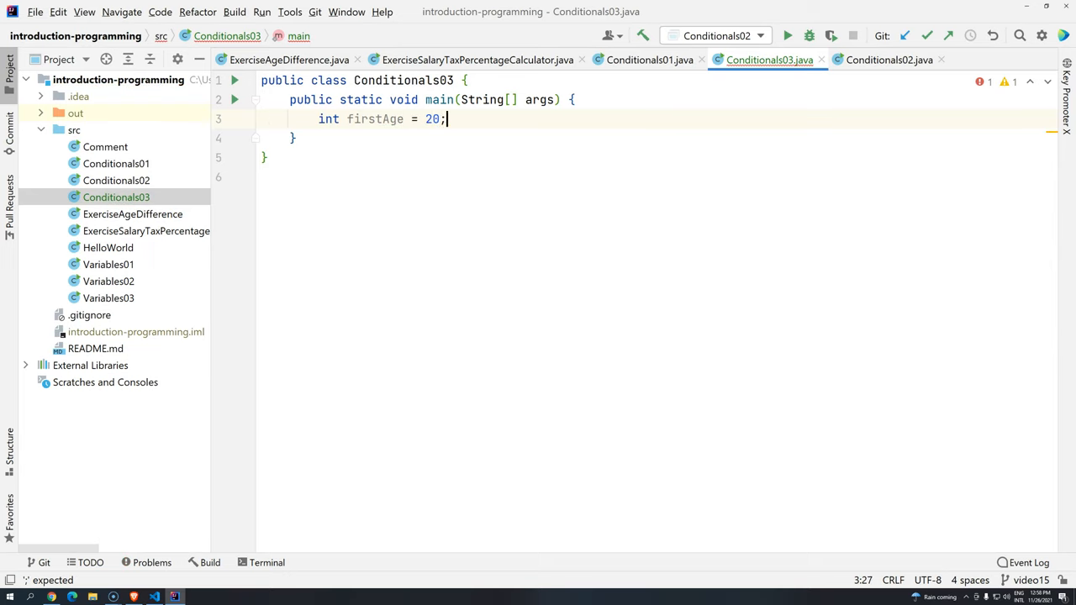
text(int)
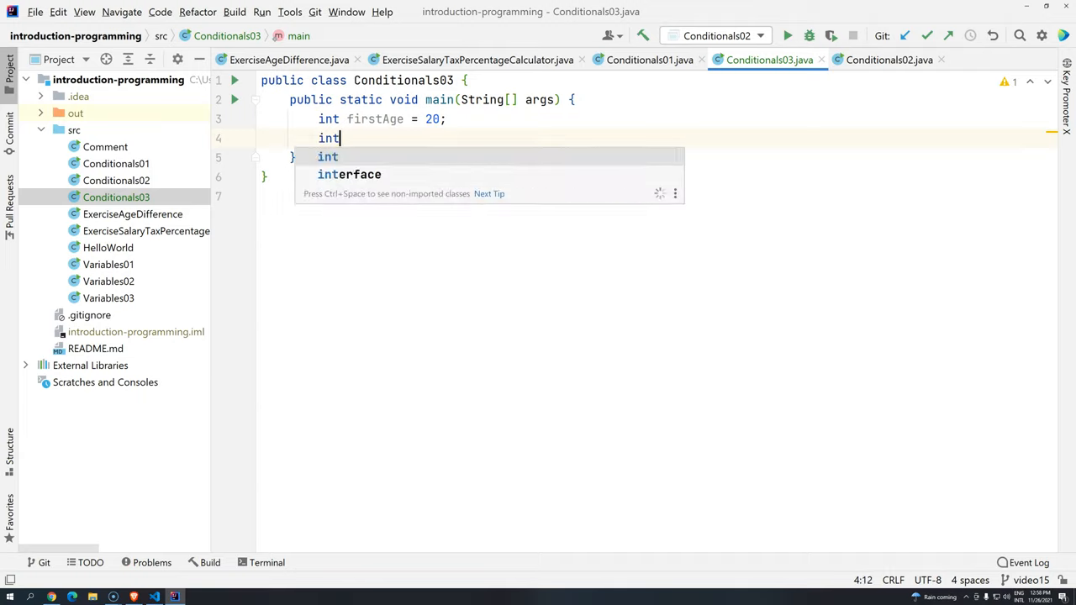
text(second)
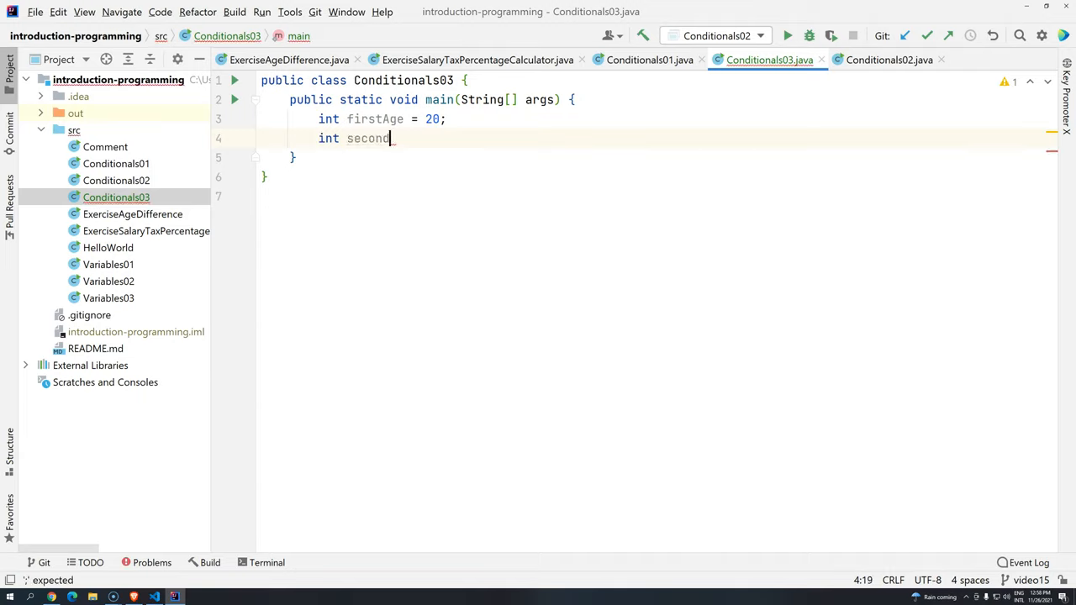
text(Age =)
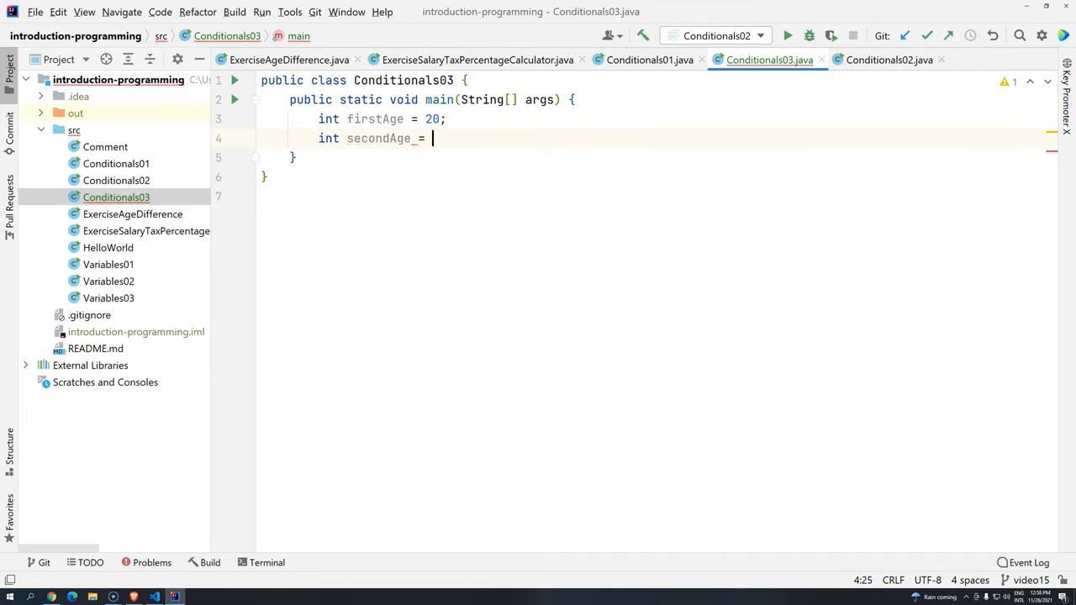
text(2)
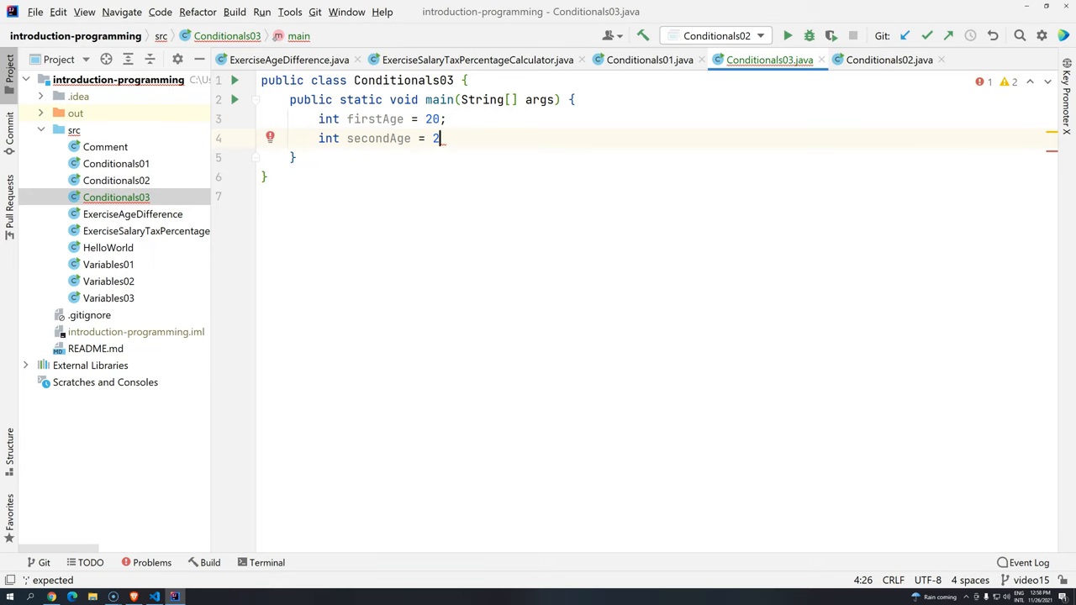
text(1;)
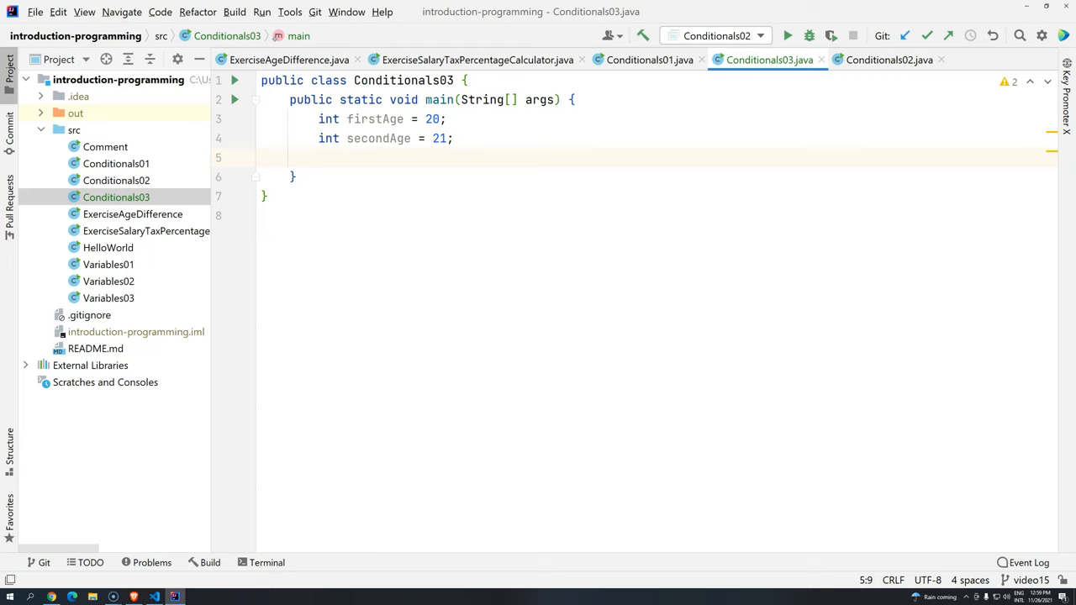
text(// >=)
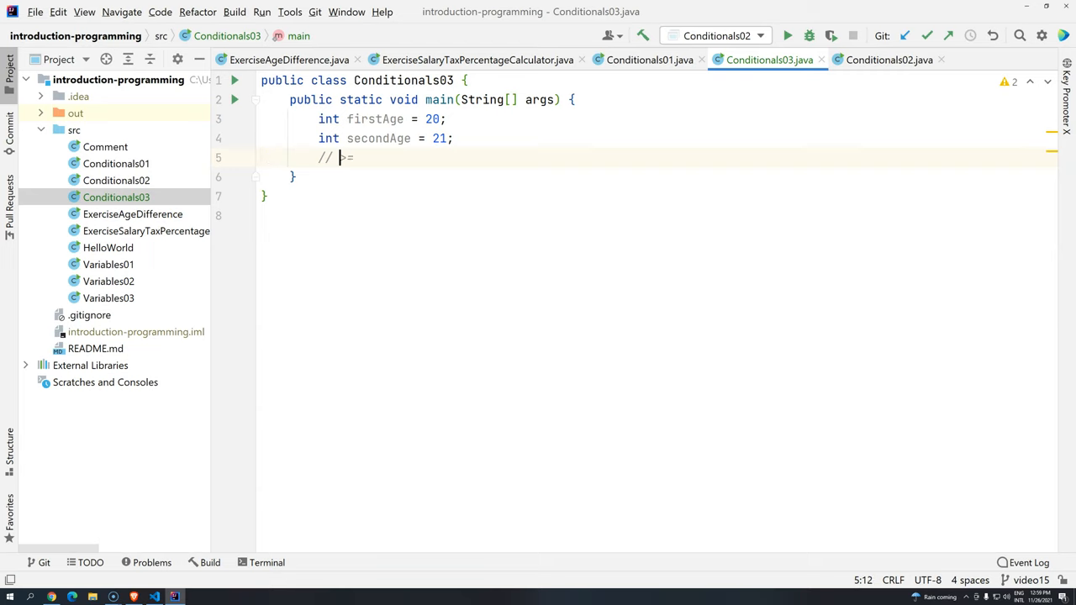
Step: Write comments: if firstAge >= secondAge, greater or equal; else not greater or equal
text(if firstAge)
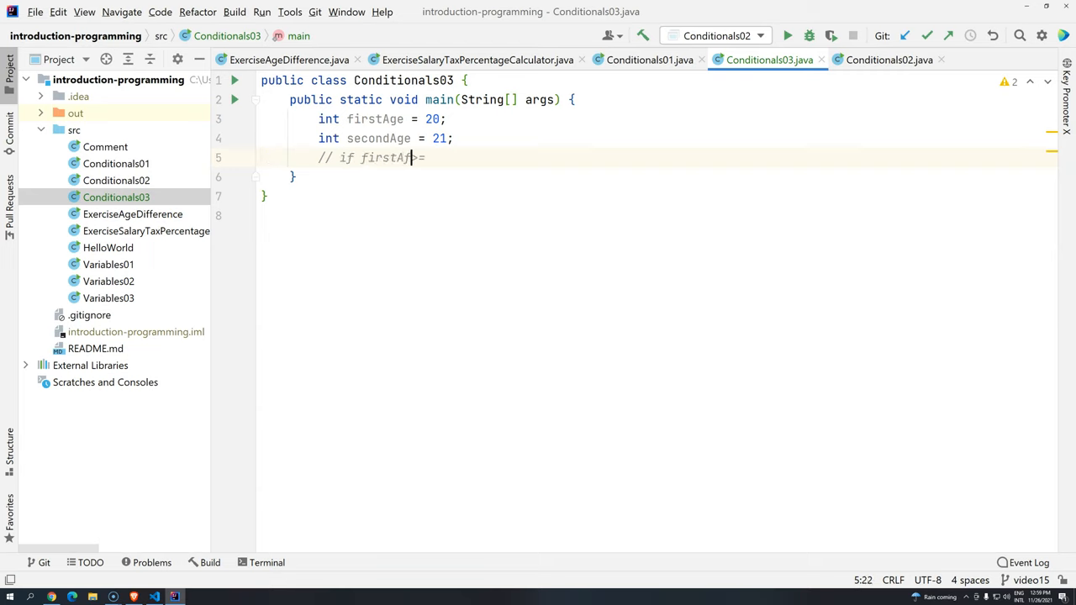
text(" ")
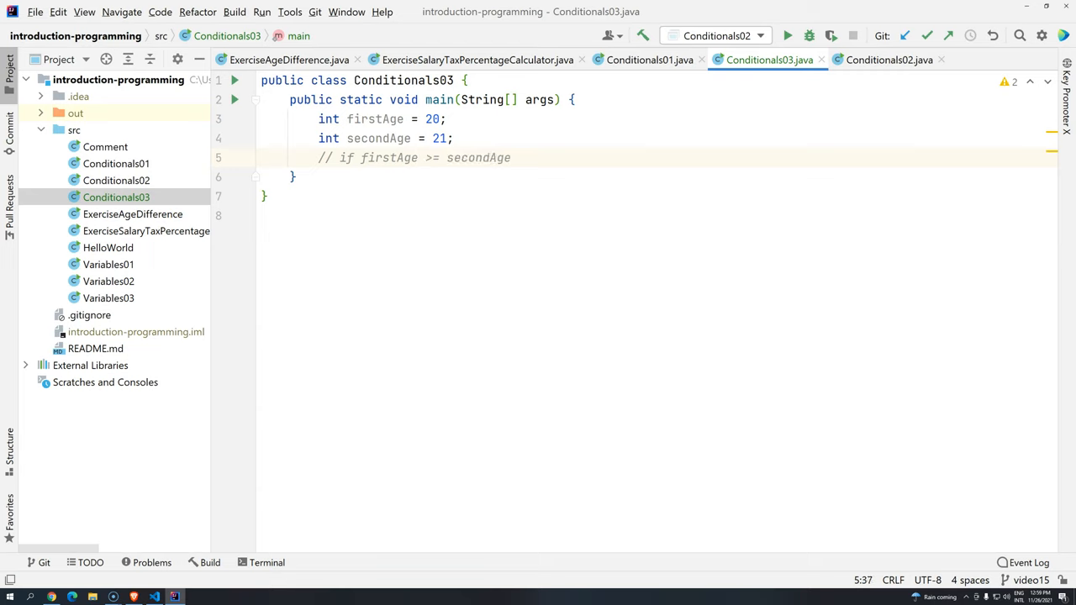
text(: first age is greater or euq)
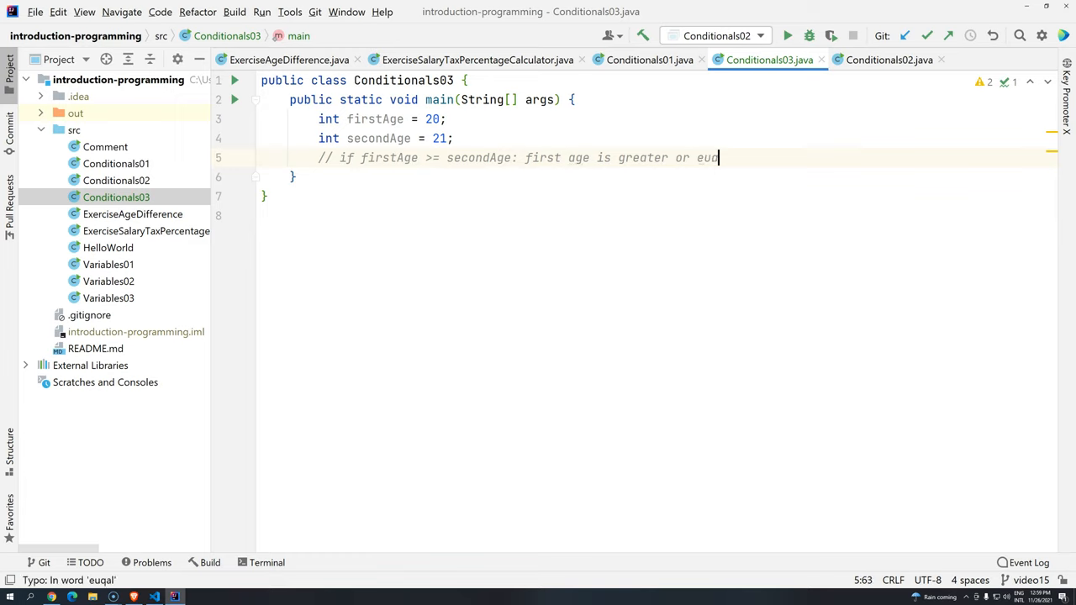
text(equal)
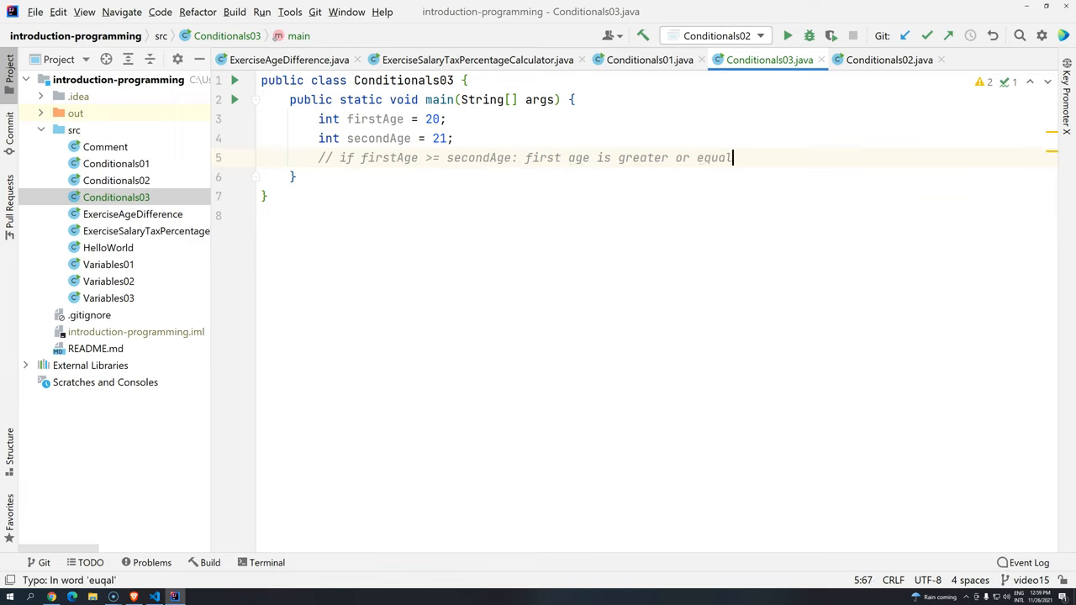
text(// else)
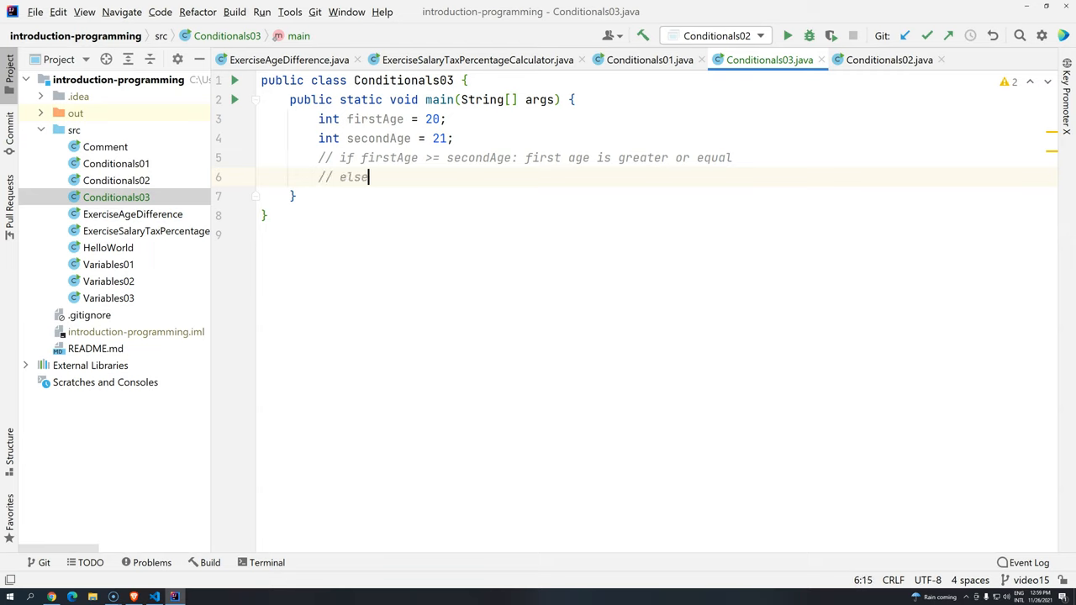
text(firds)
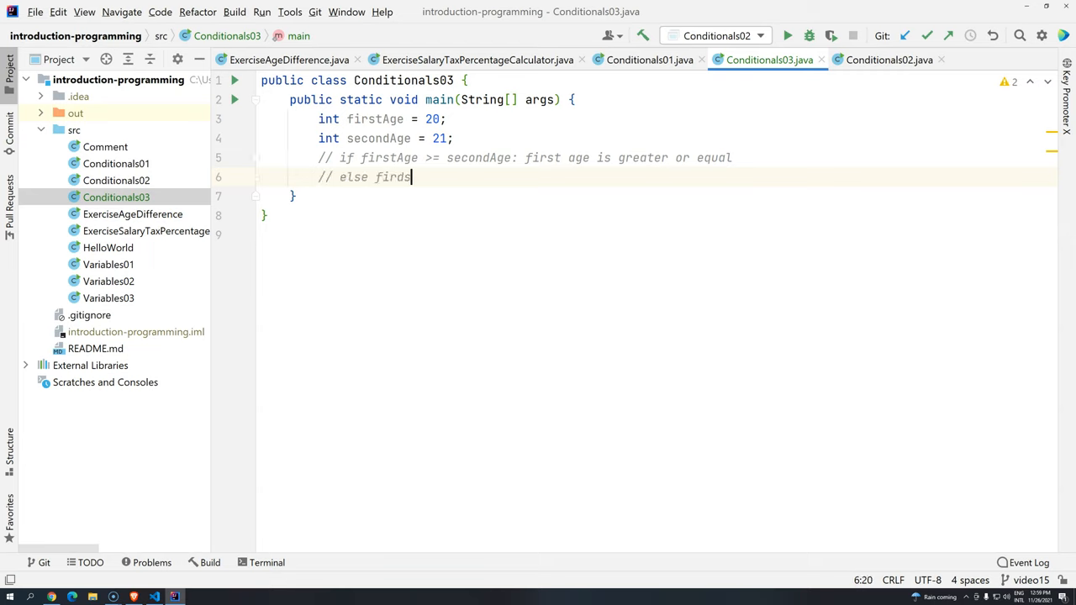
key(Backspace)
text(tAge is n)
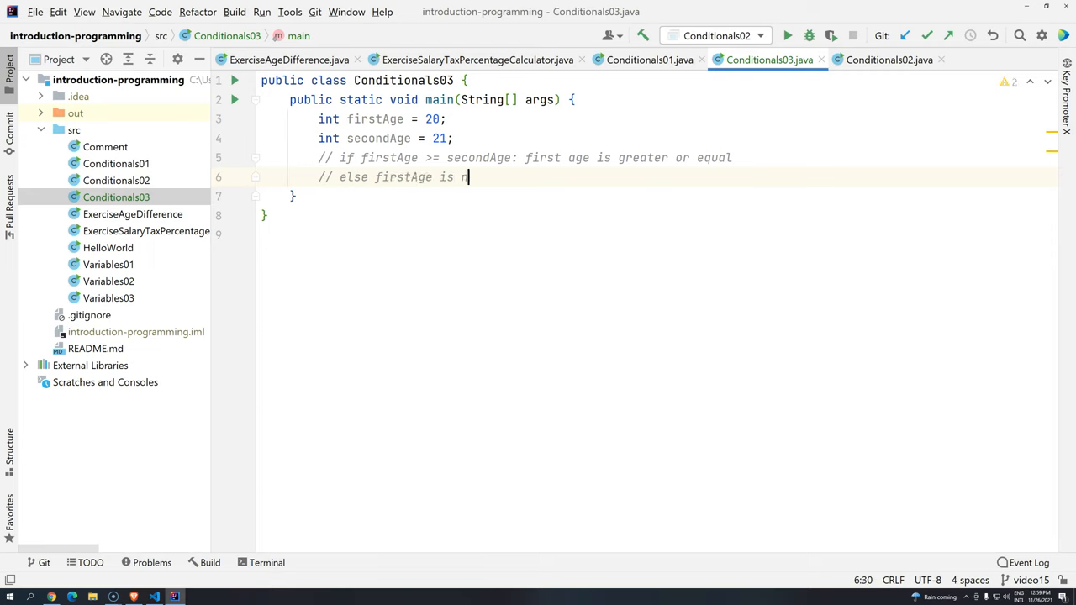
text(ot g)
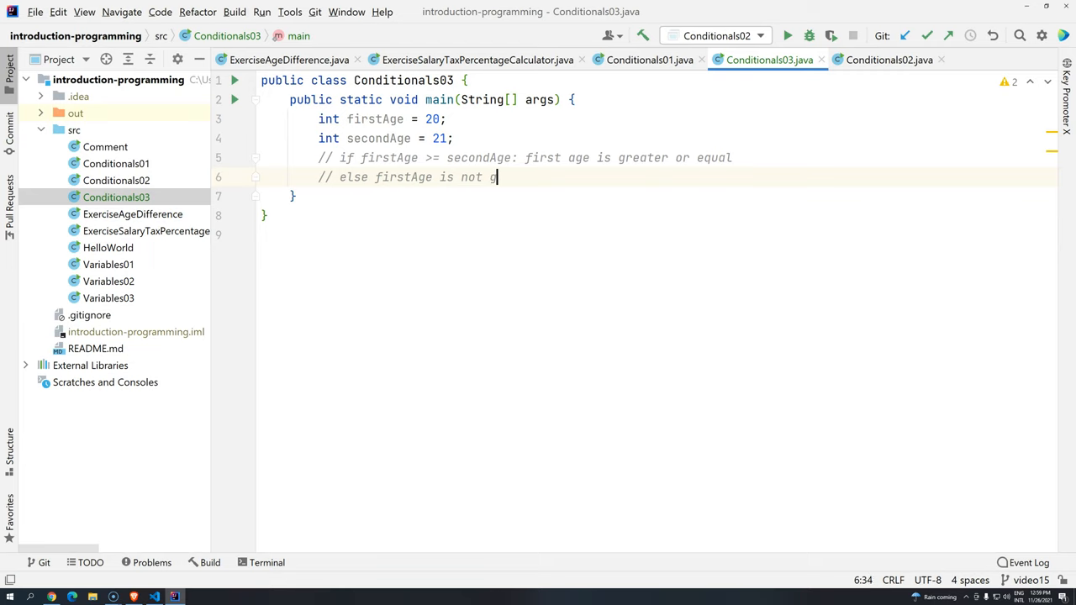
text(reater or equal)
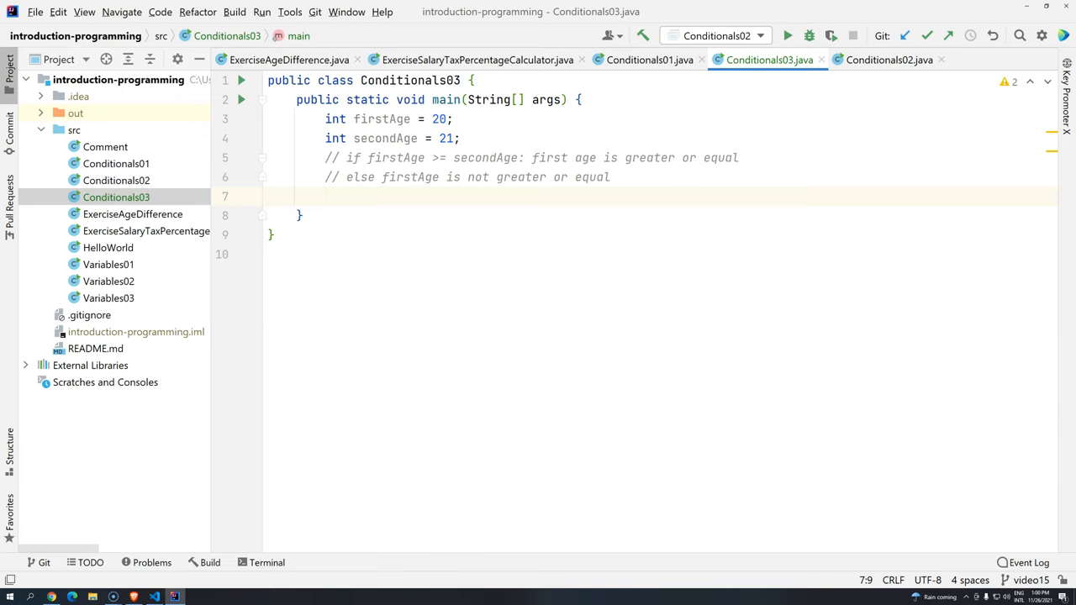
Step: Type boolean isFirstAgeGreaterOrEqual = firstAge >= secondAge; below the comments
text(boolean)
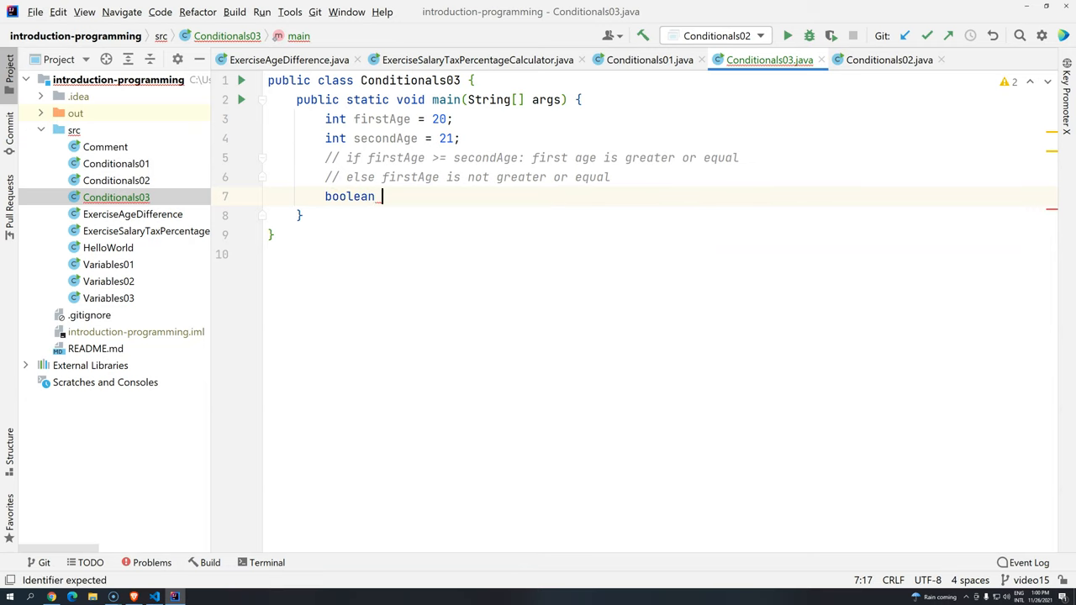
text(isFirs)
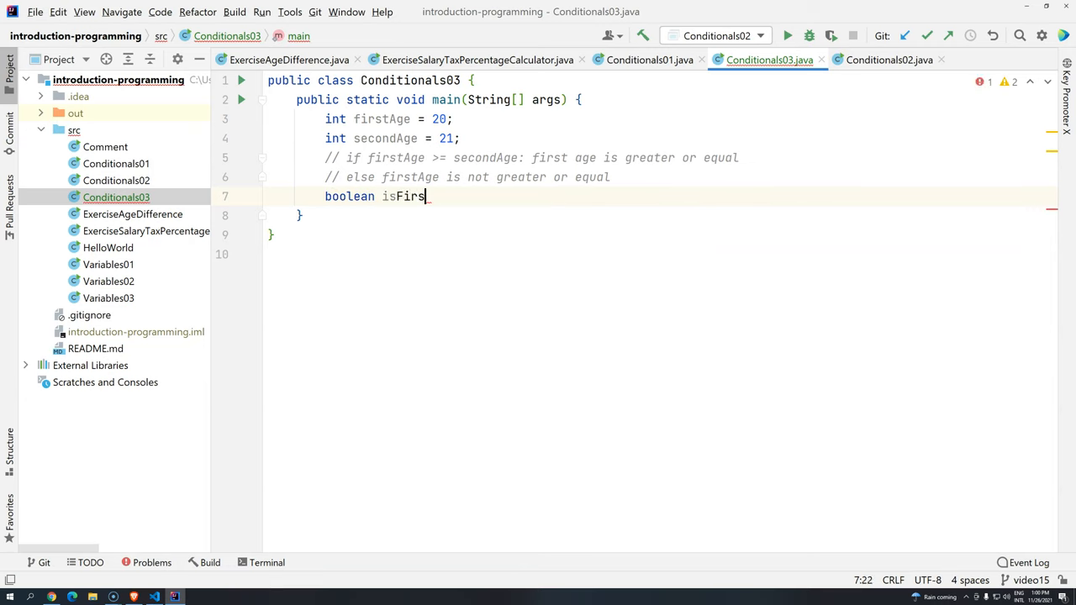
text(tAgeGreaterOrE)
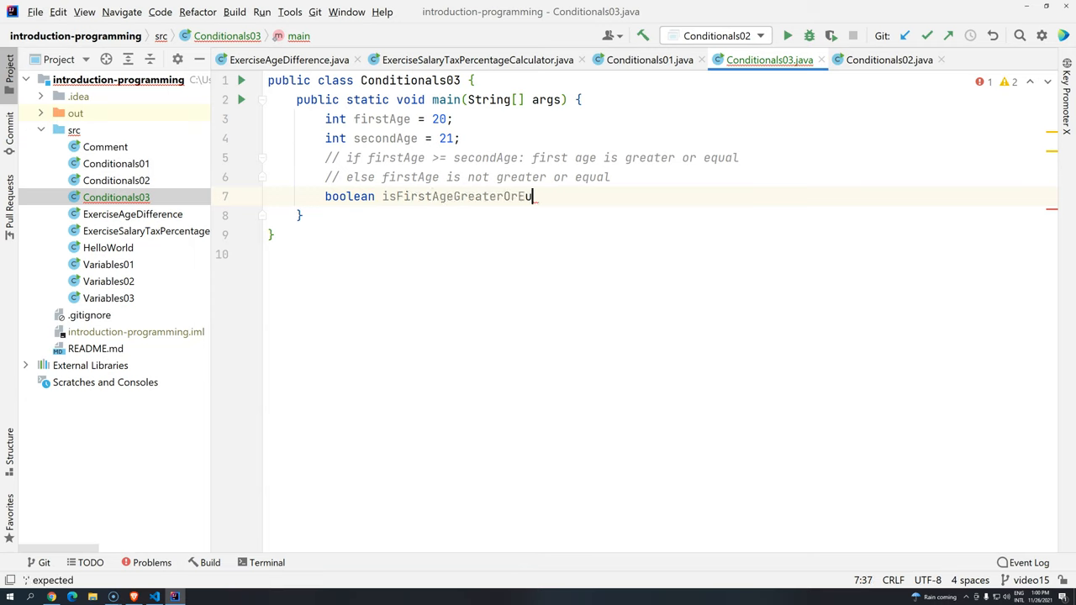
text(q)
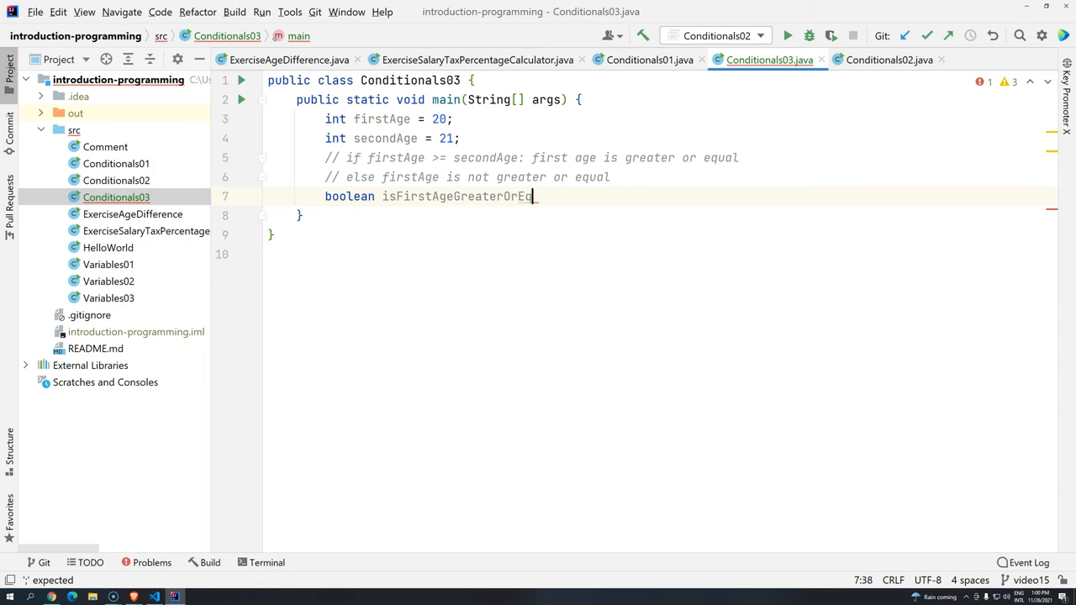
text(ual =)
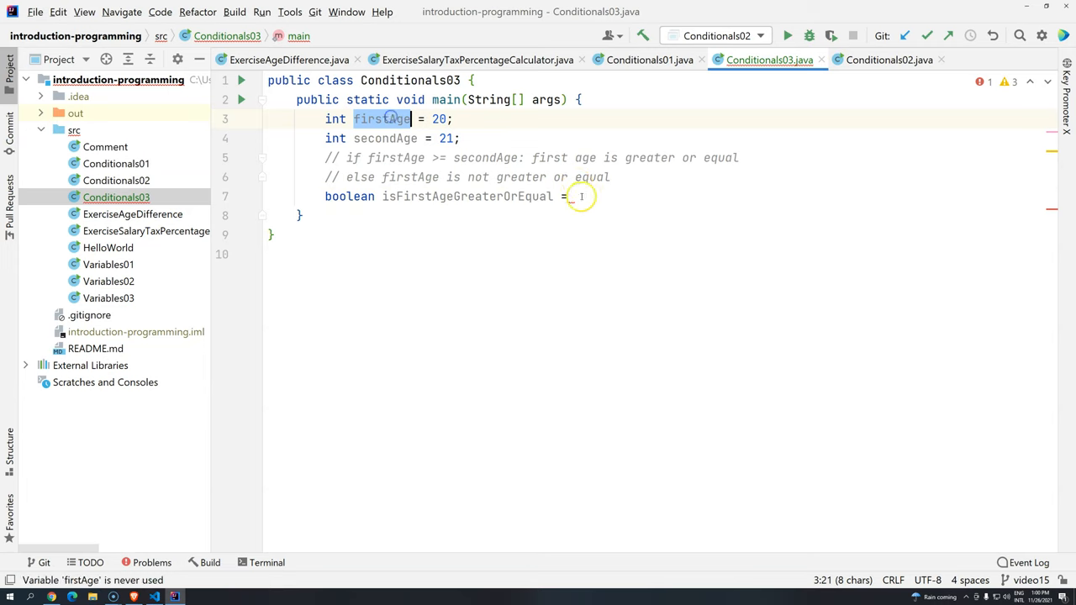
text(_fir)
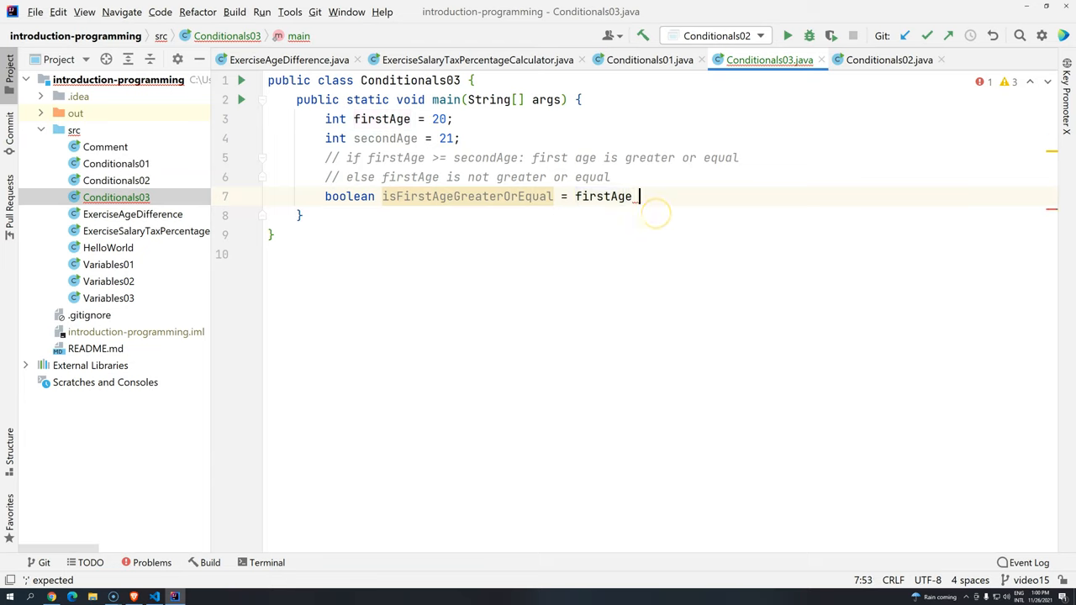
text(>= secondAge;)
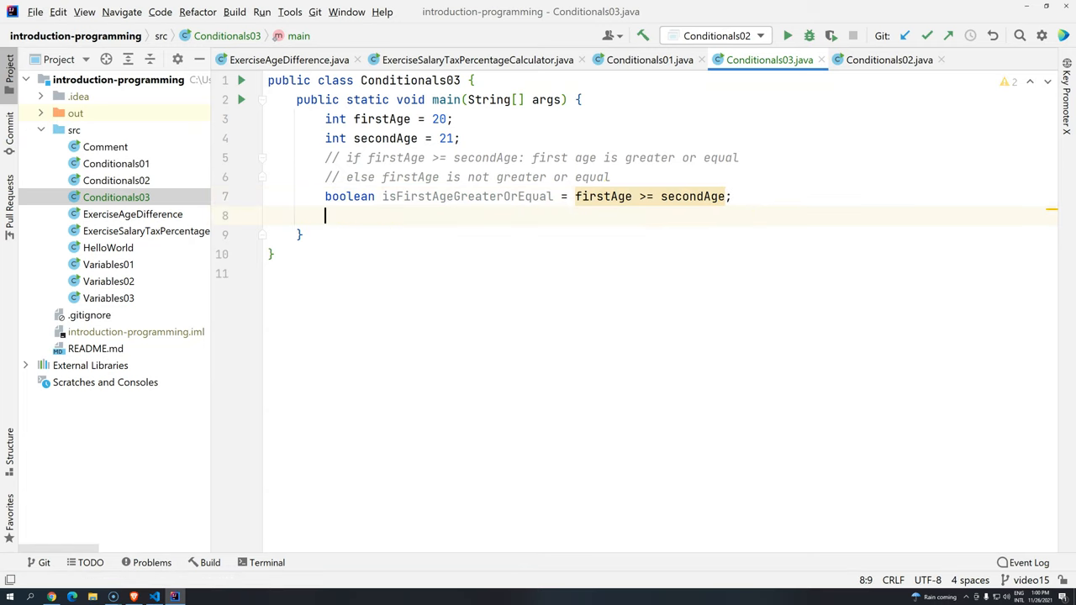
Step: Start if( on the boolean, renaming it to isFirstAgeGreaterOrEqualThanSecondAge
text(if)
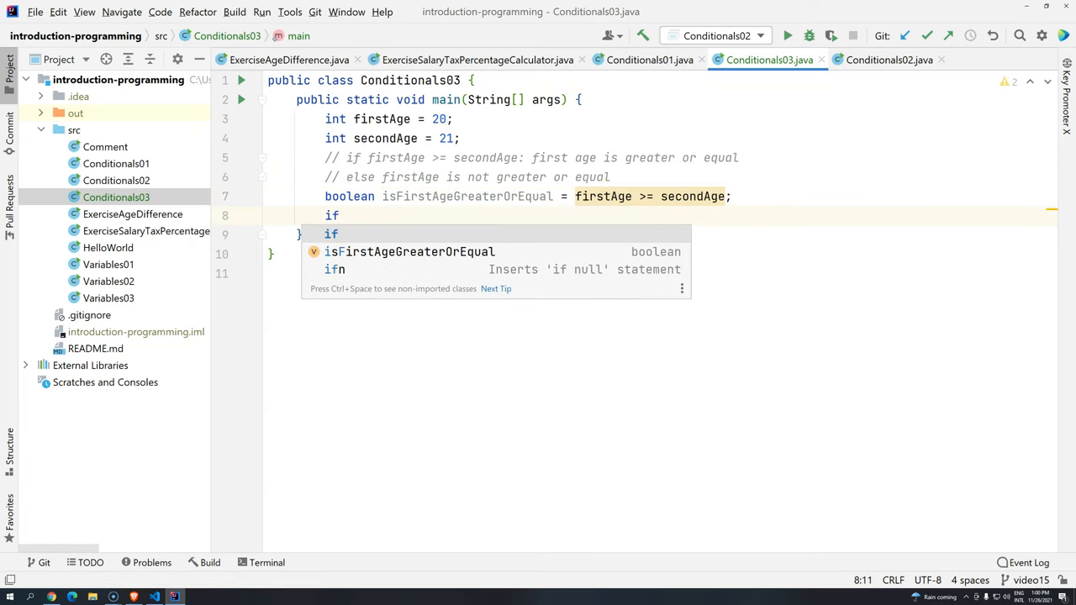
text(()
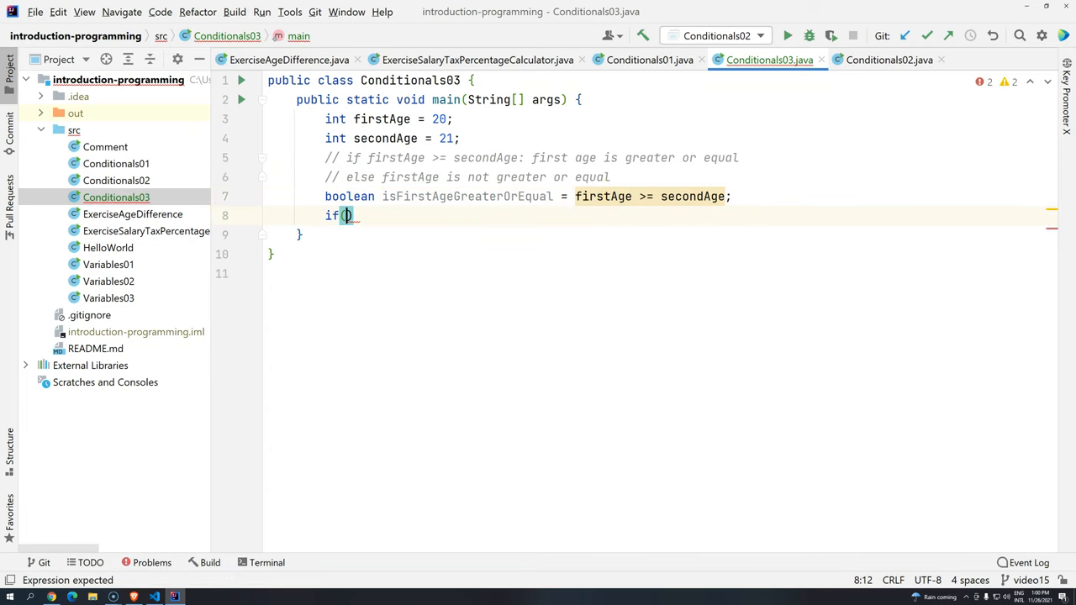
text(isFi)
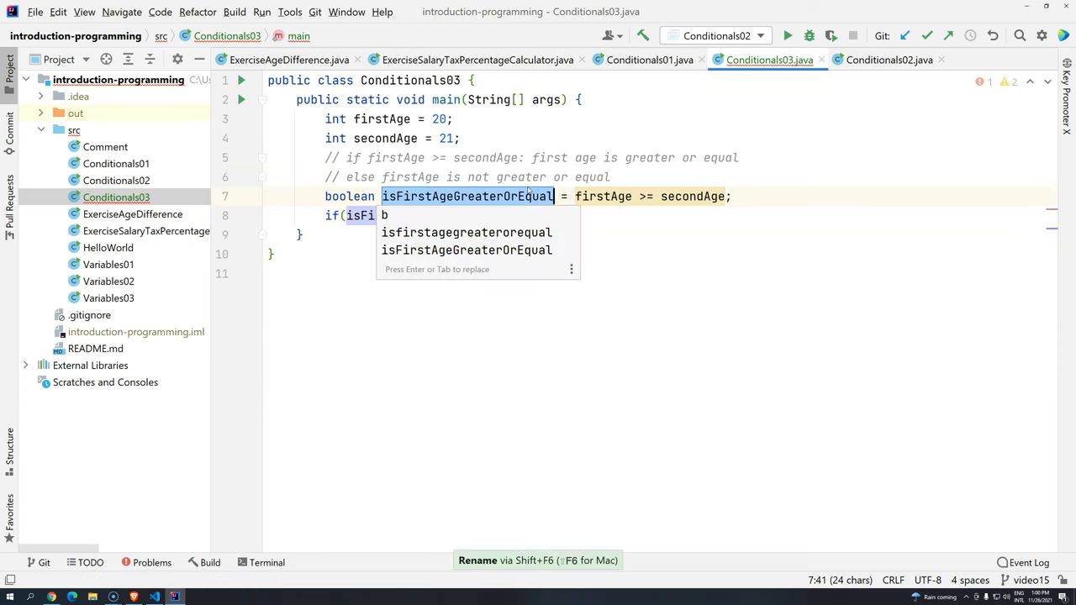
key(Enter)
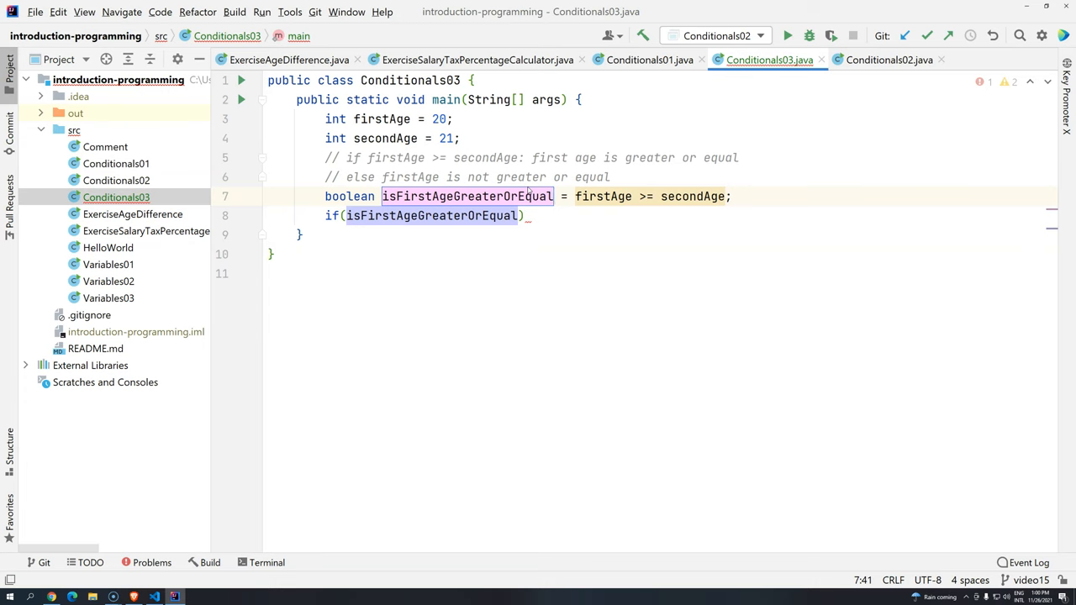
text(ThanSecond)
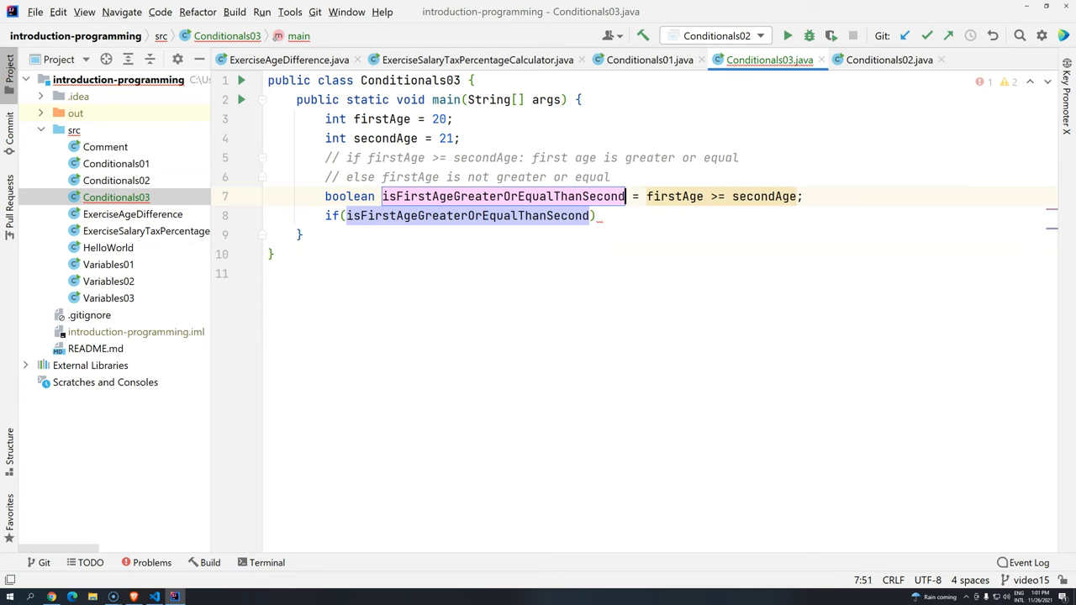
text(Age)
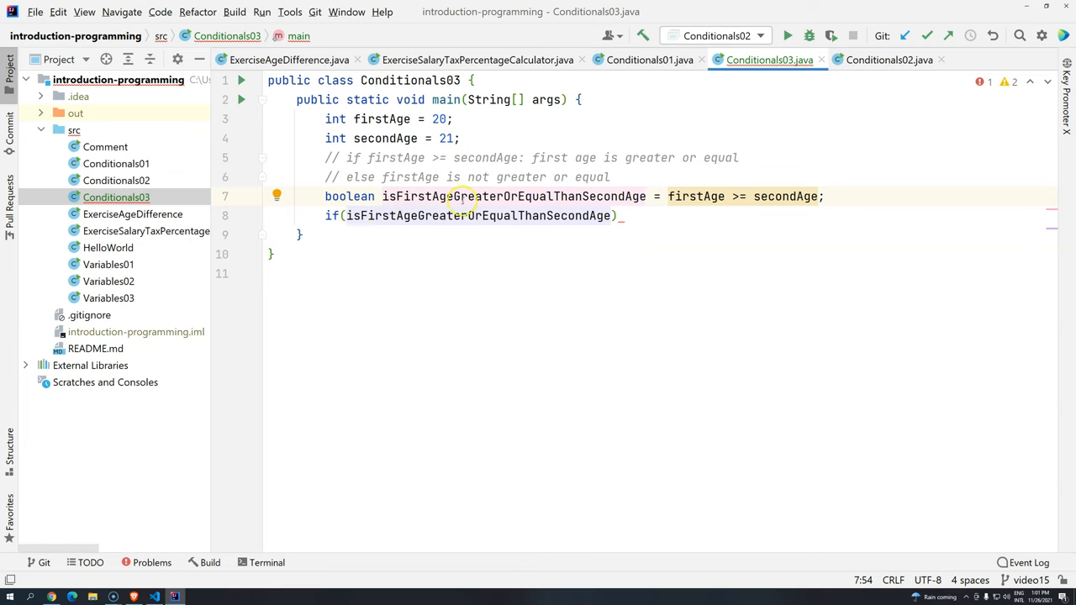
mouse_move(552, 244)
text({)
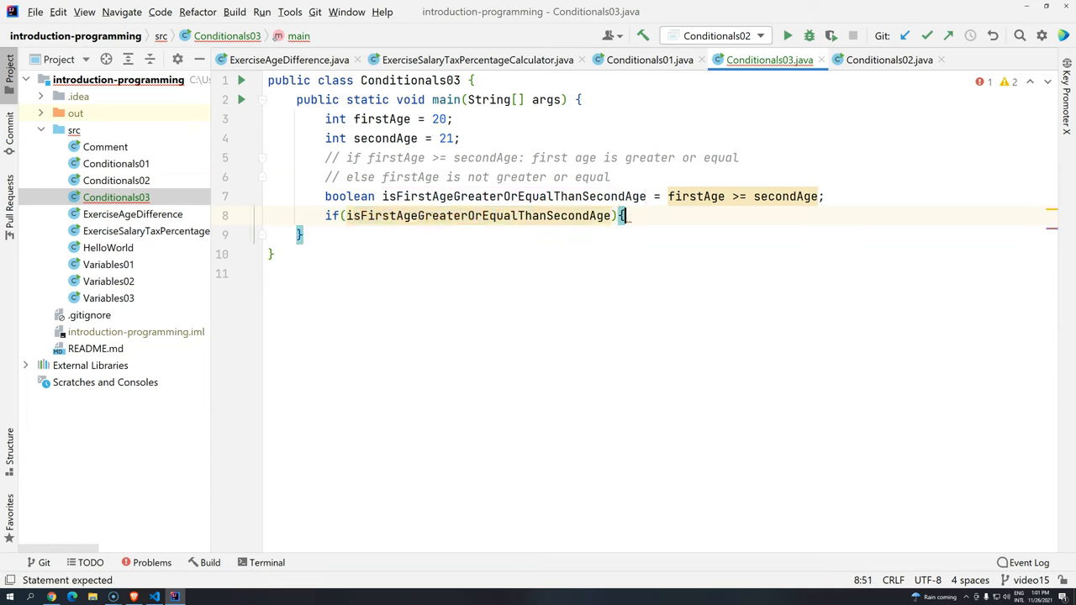
Step: Print "first age is greater or equal" inside the if block and add an else branch
key(Enter)
text(System.out.println();)
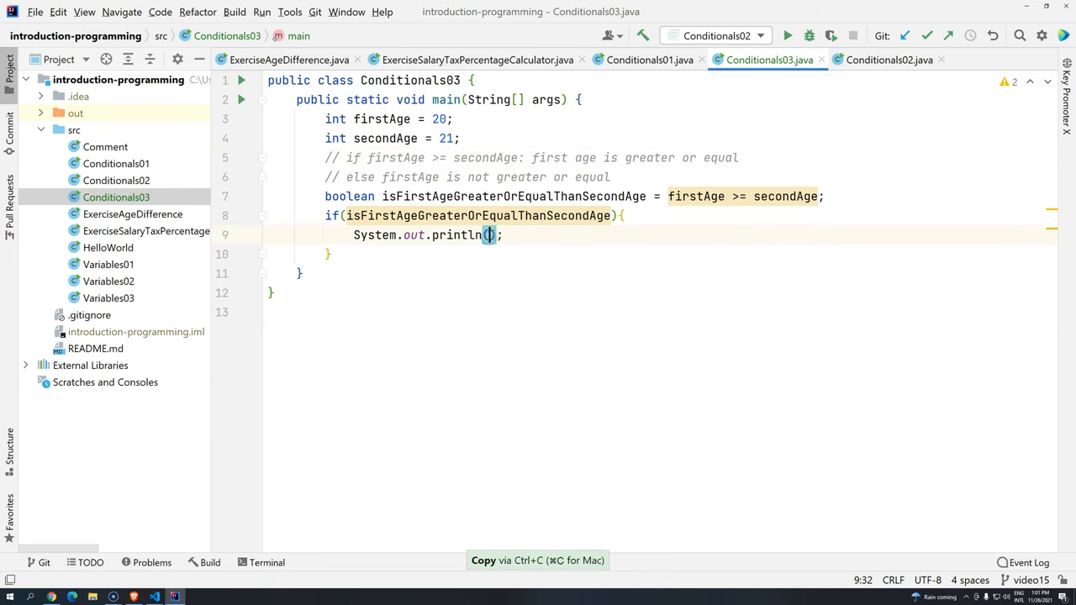
text("first age is greater or equal")
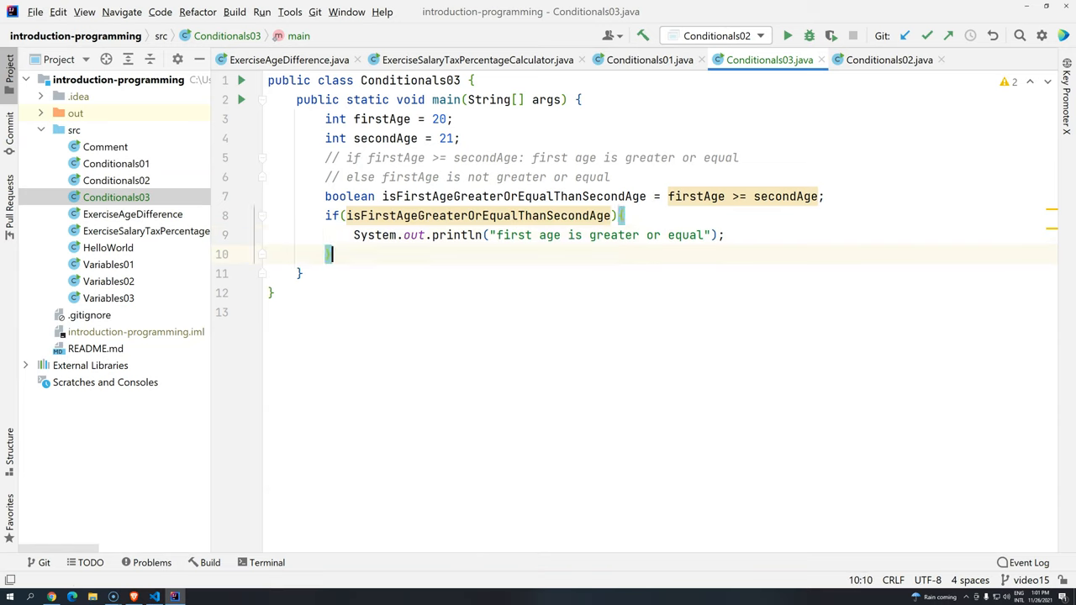
text(}else)
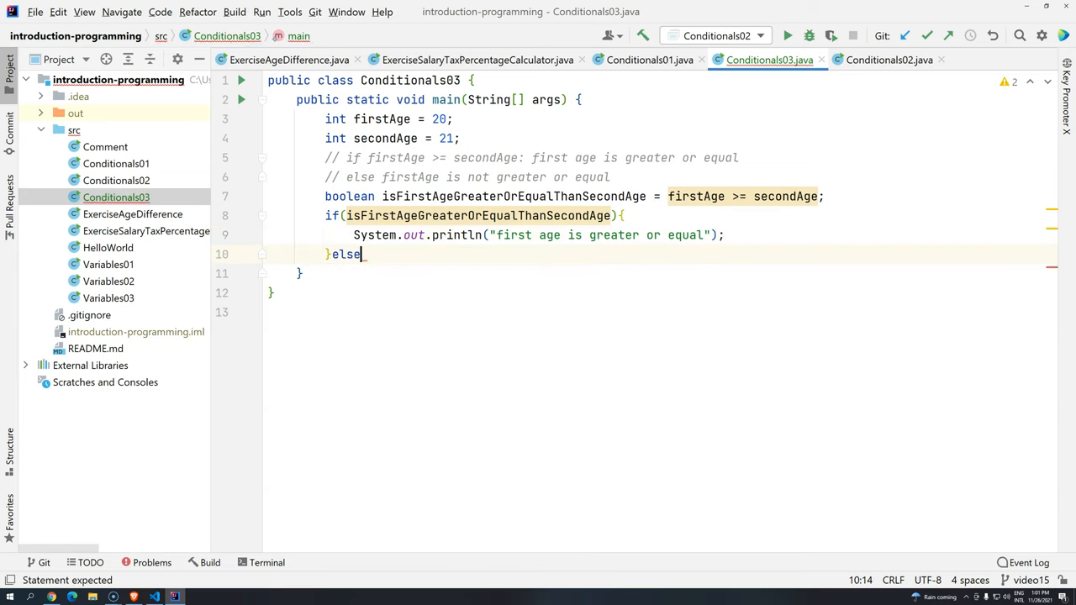
text({)
text(System.out.println("");)
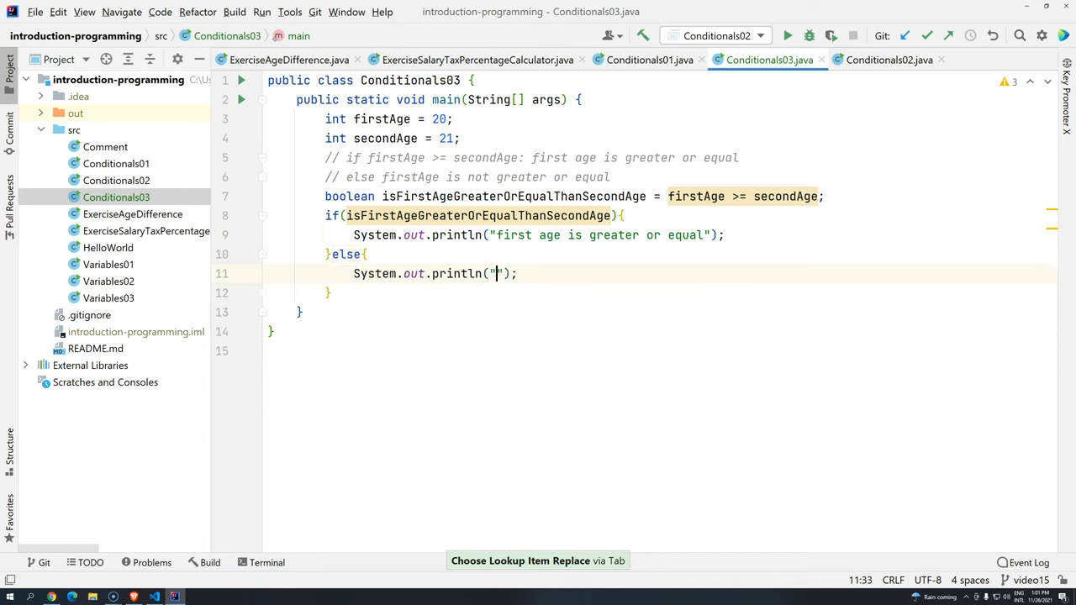
Step: Print the not-greater message in else, ending both messages with 'second age'
text(first age is not)
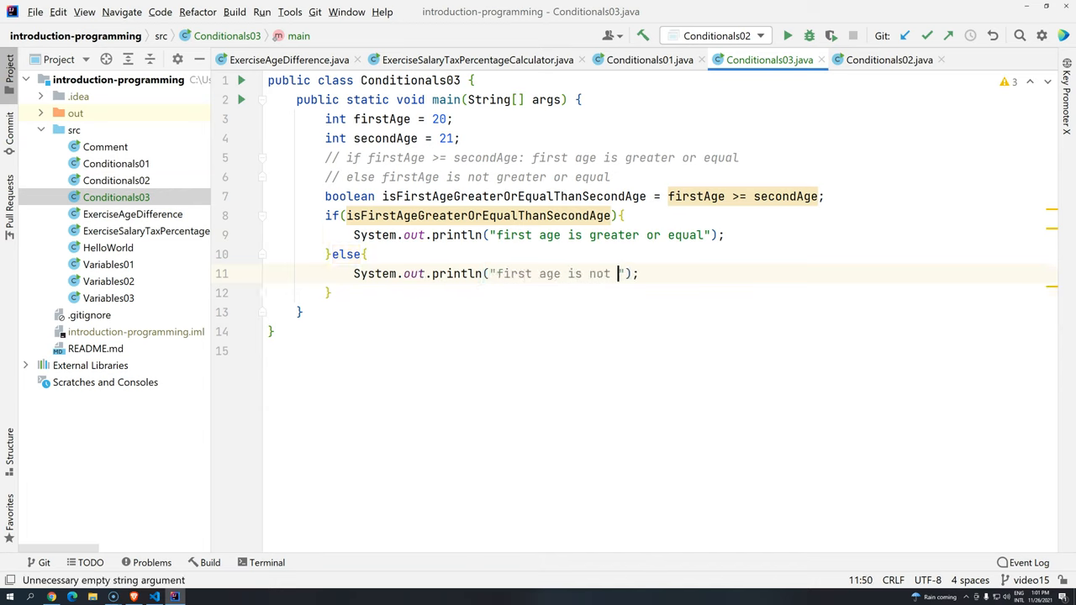
text(greater or equal first)
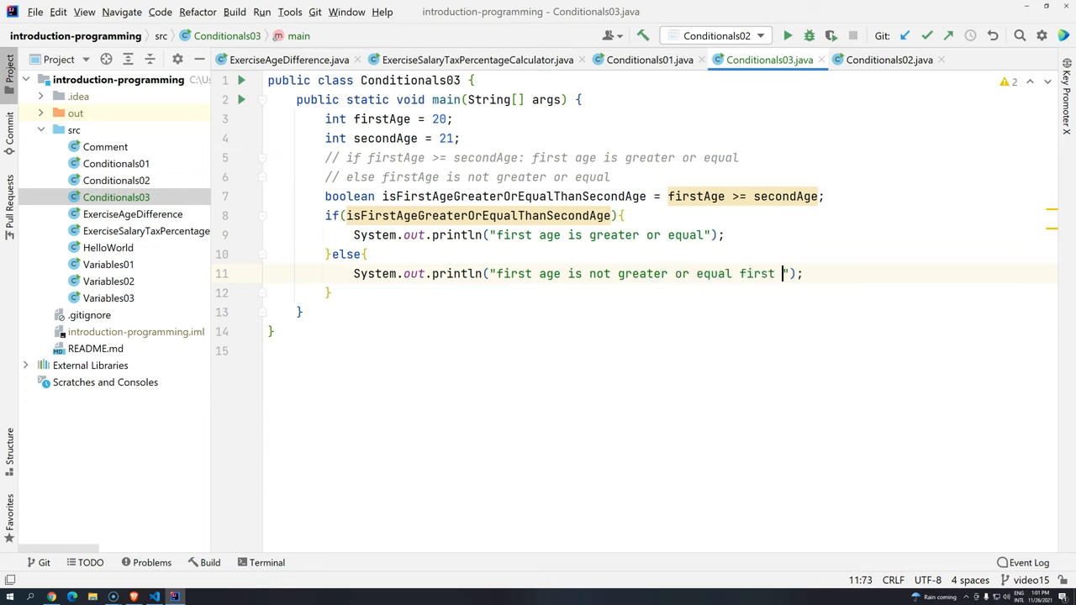
text(second)
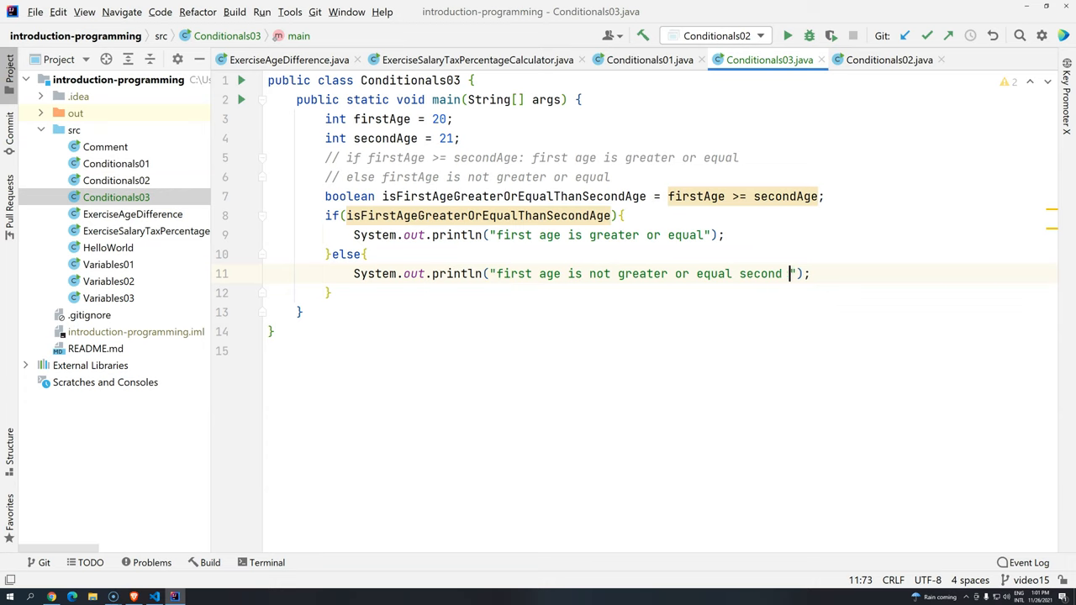
text(second age)
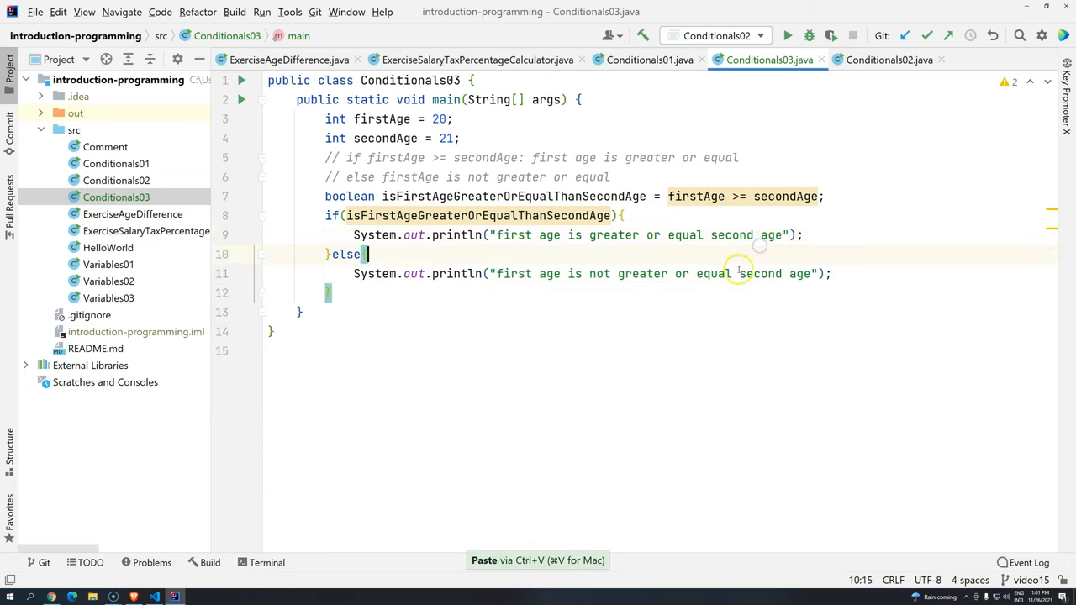
Step: Run Conditionals03, then rerun it after changing secondAge to 11
click(787, 35)
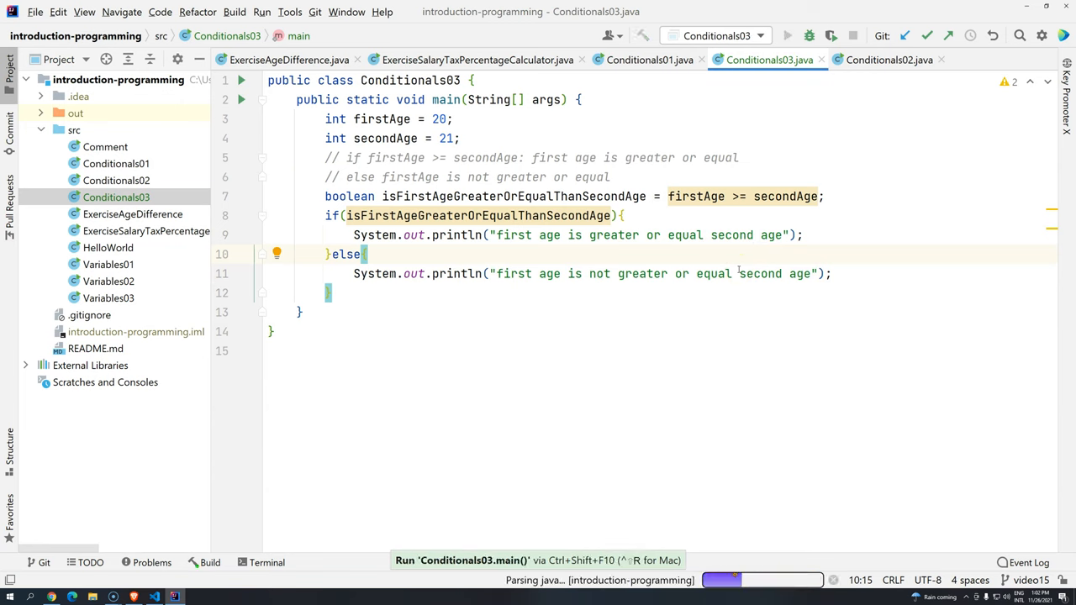
click(786, 35)
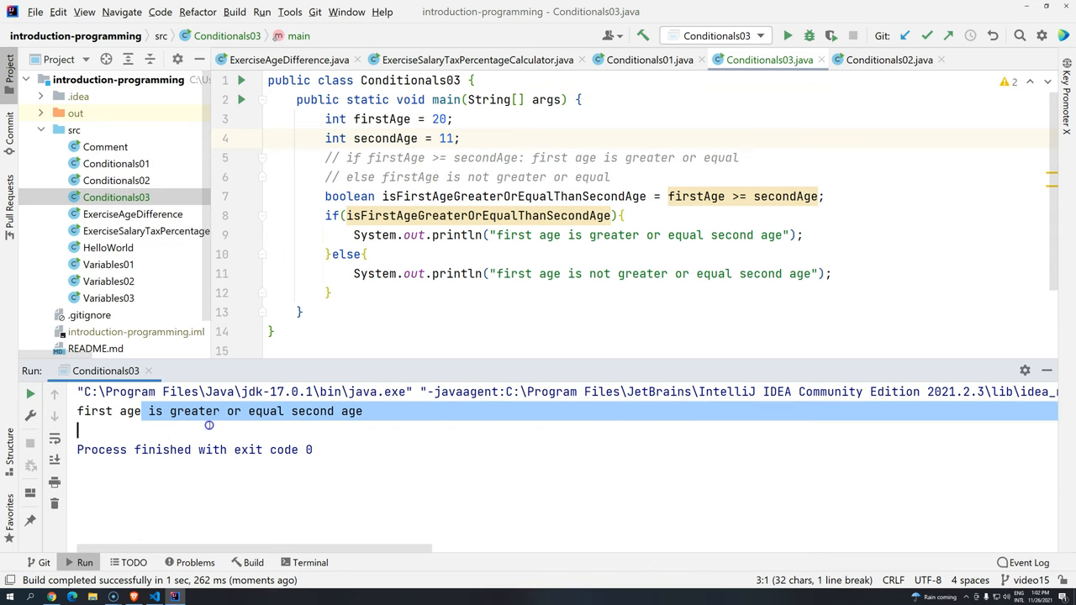
mouse_move(288, 197)
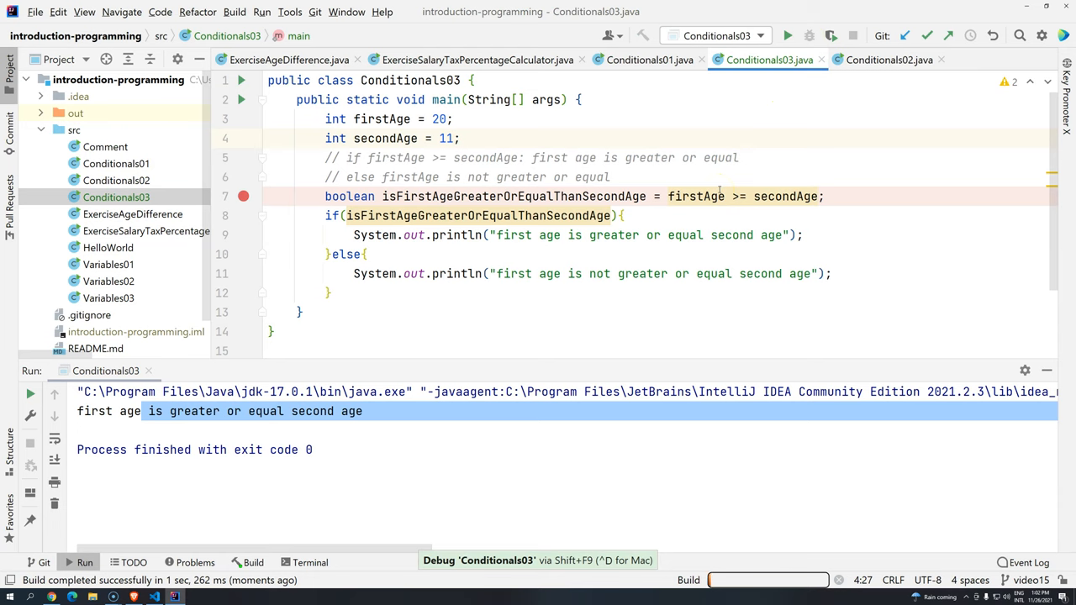
Step: Debug to the breakpoint, inspect firstAge, step over the boolean assignment, then resume
click(809, 35)
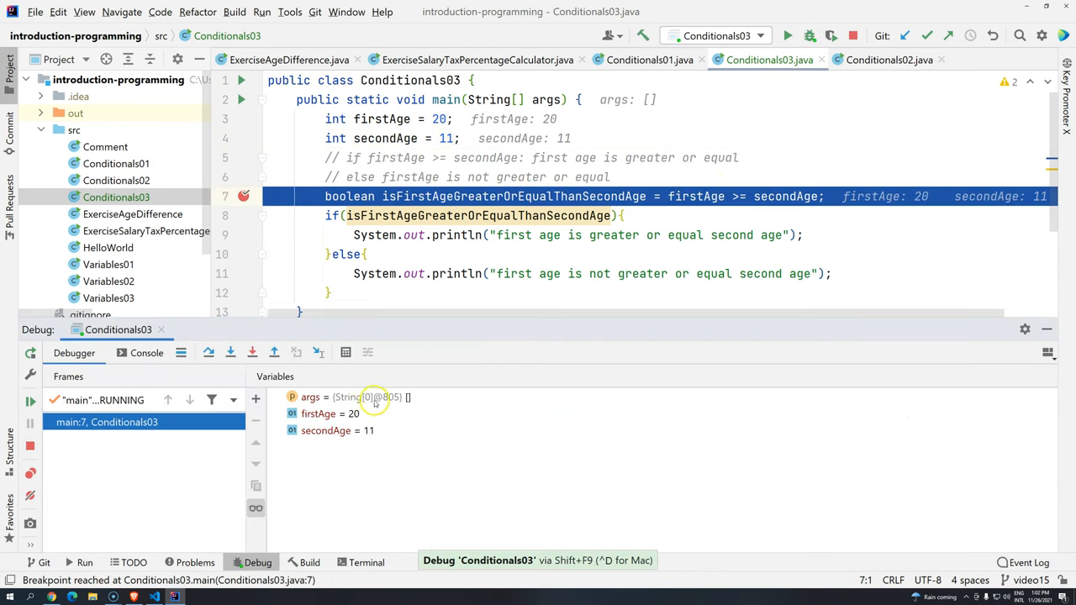
click(329, 413)
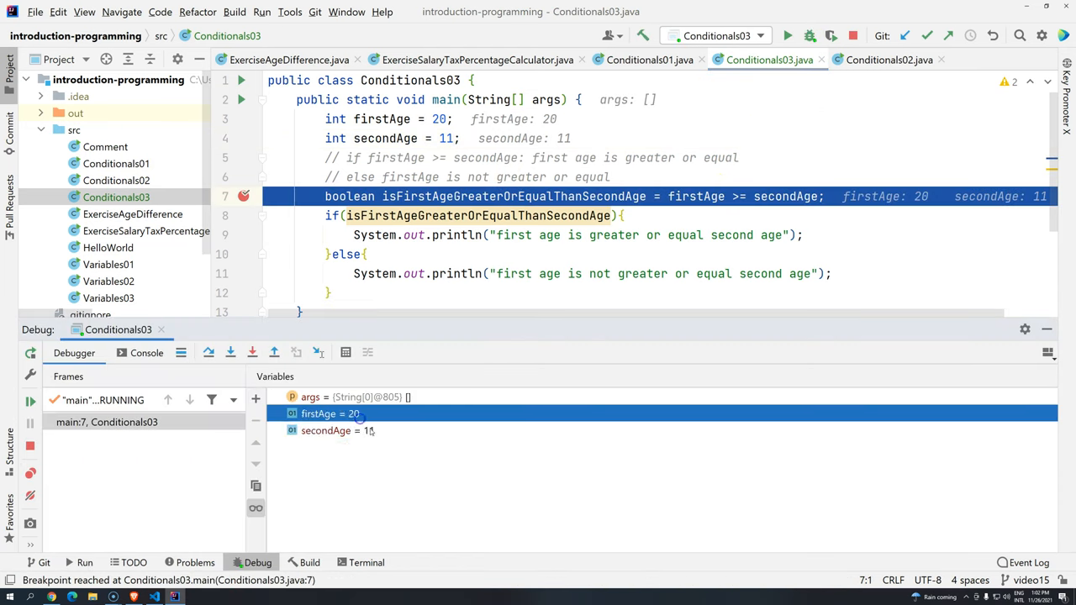
click(326, 431)
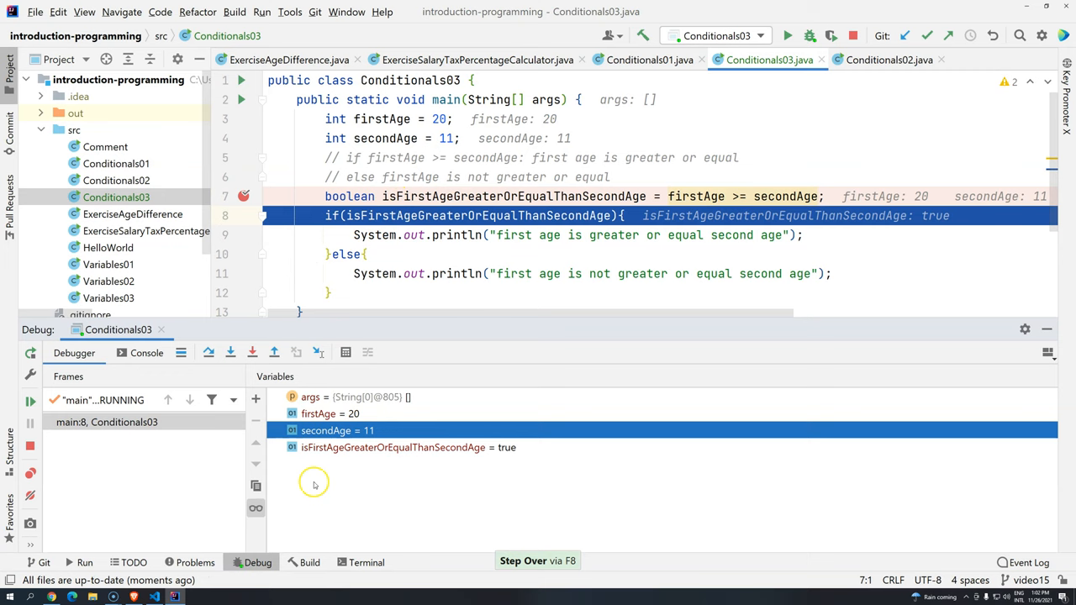
mouse_move(407, 452)
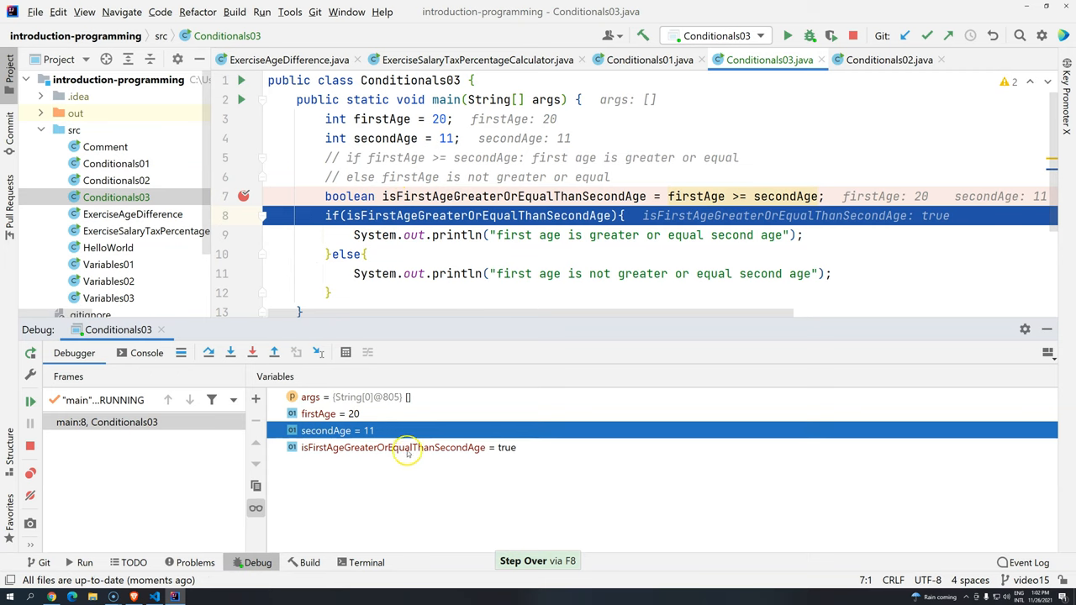
mouse_move(504, 447)
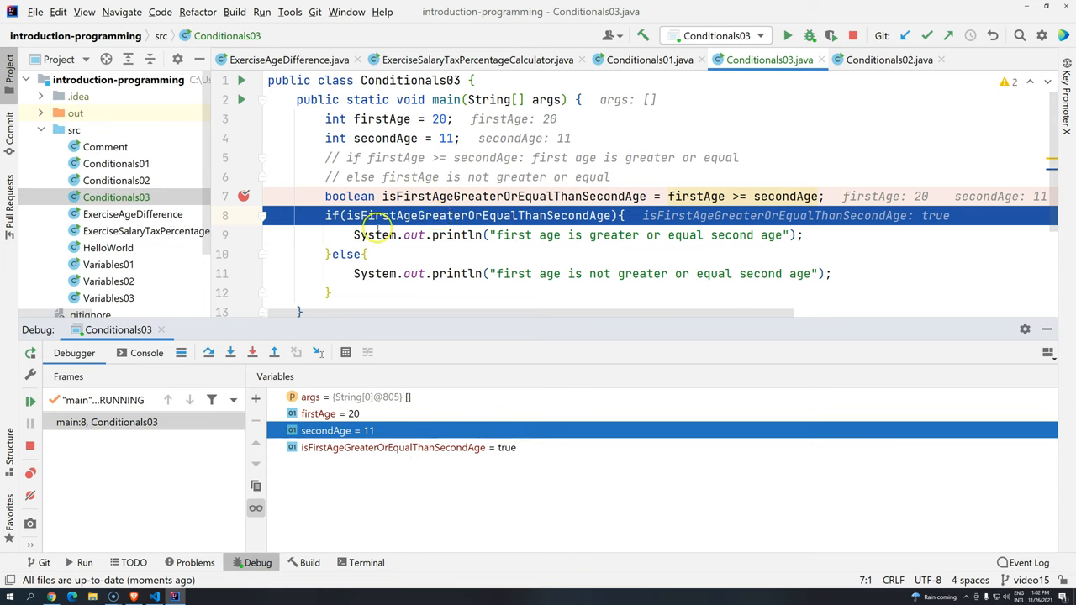
mouse_move(421, 215)
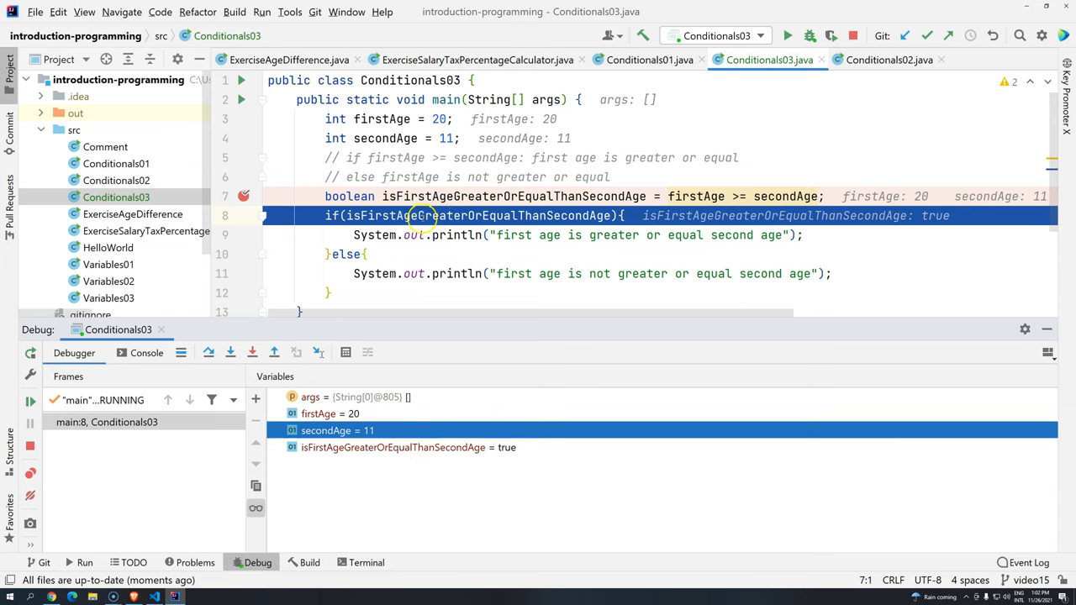
click(621, 215)
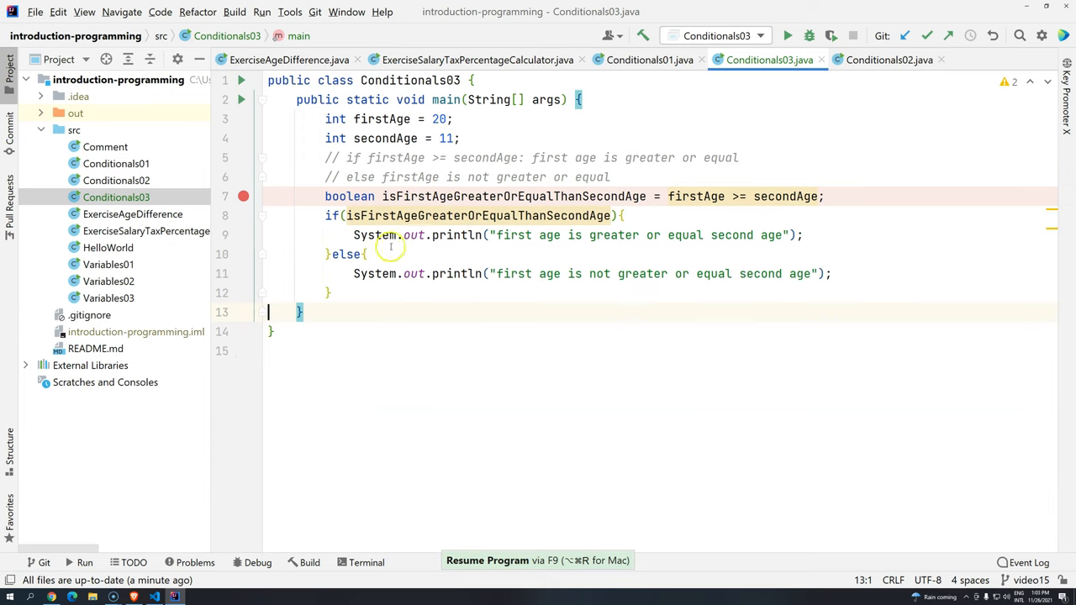
Step: Duplicate the greater-or-equal print line with Ctrl+D, run it, then delete the copies
click(709, 235)
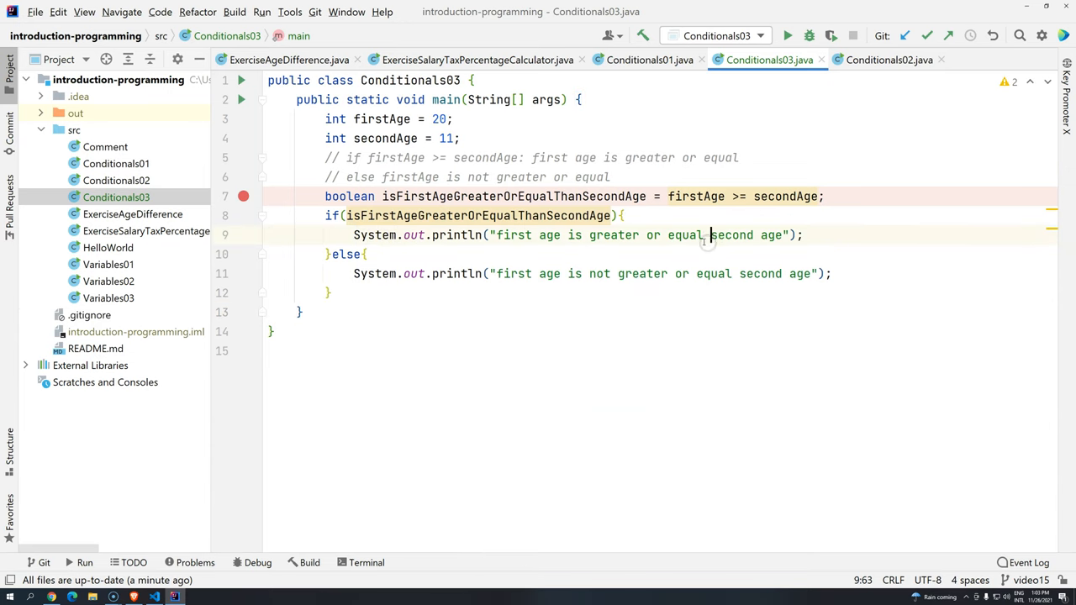
key(ctrl+d)
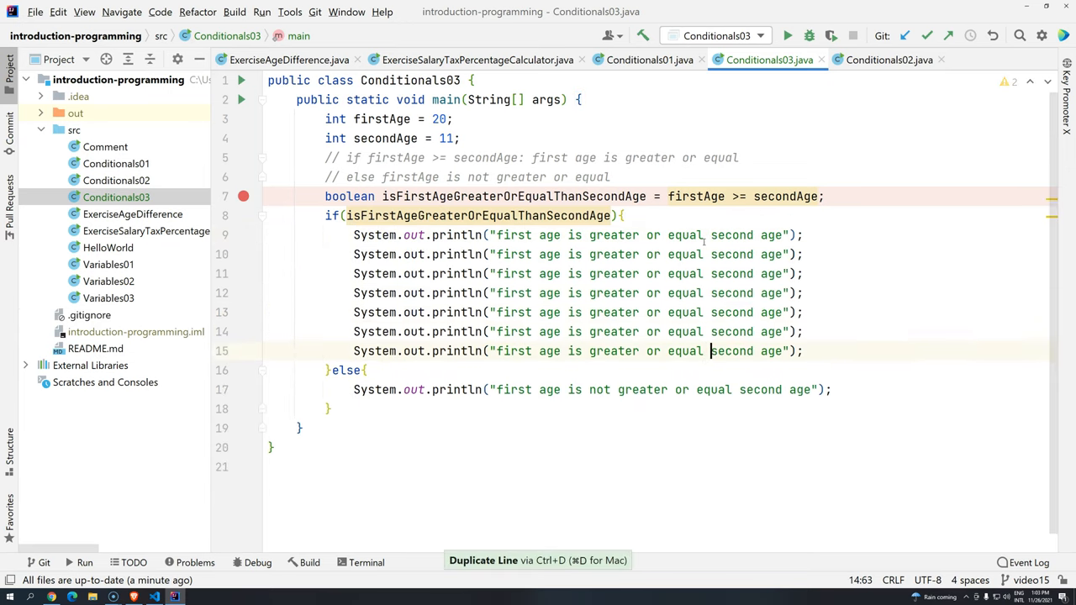
key(ctrl+d)
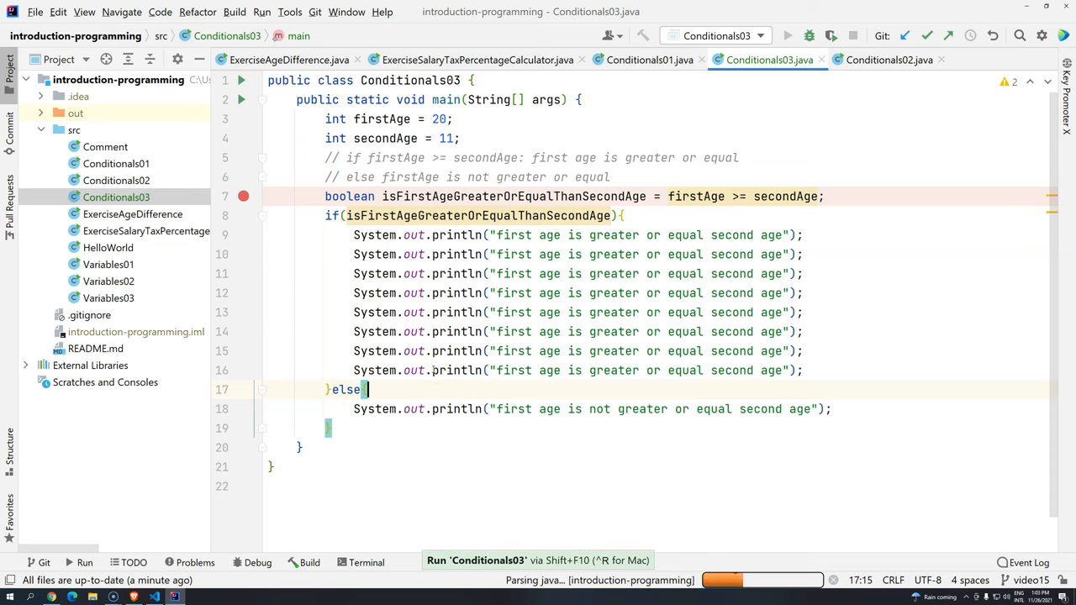
click(787, 36)
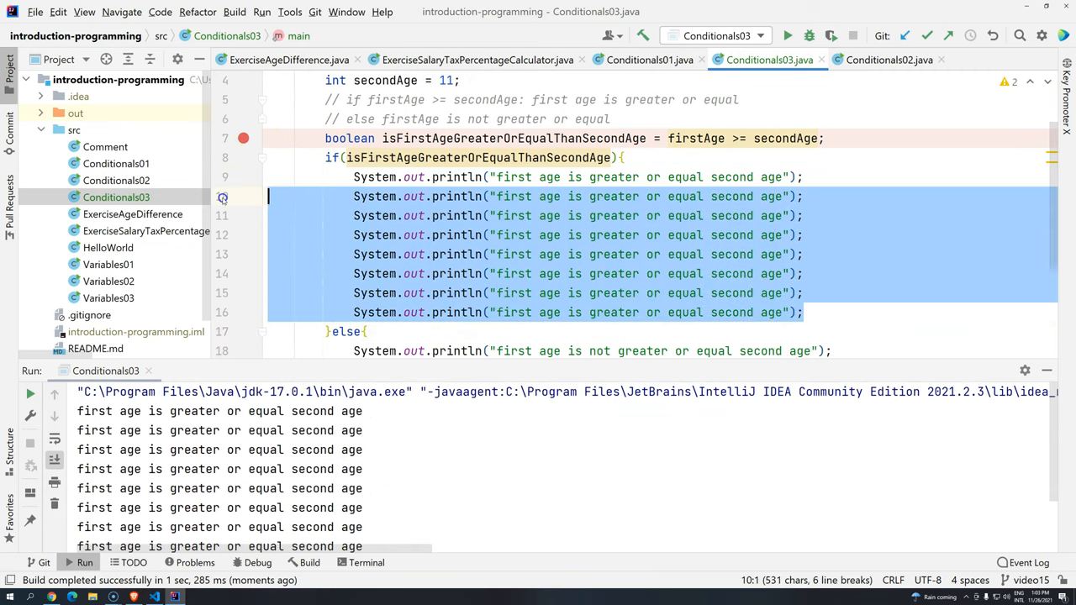
key(Delete)
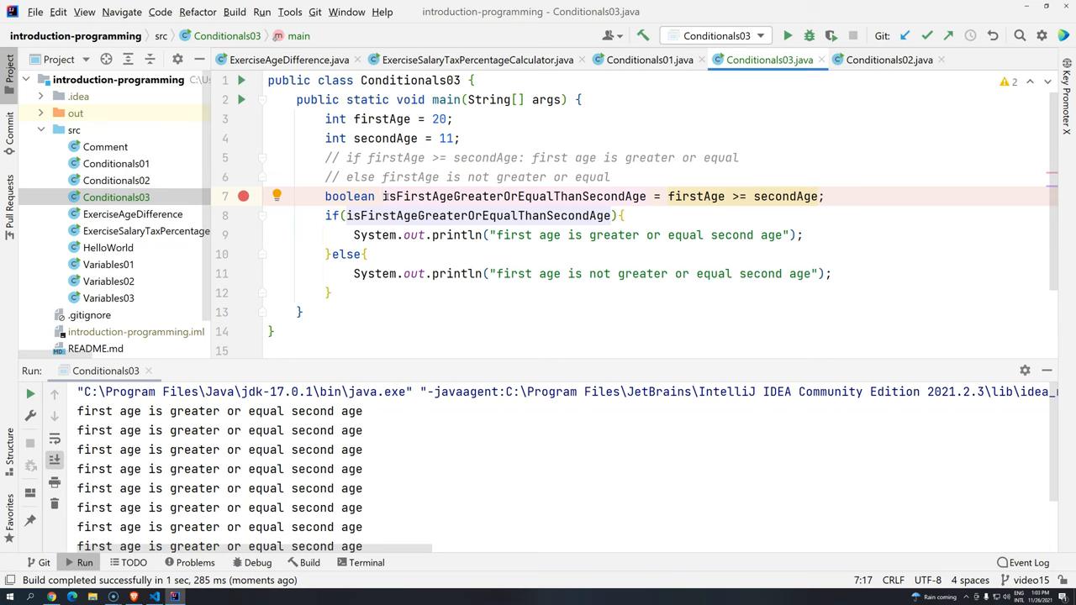
mouse_move(671, 196)
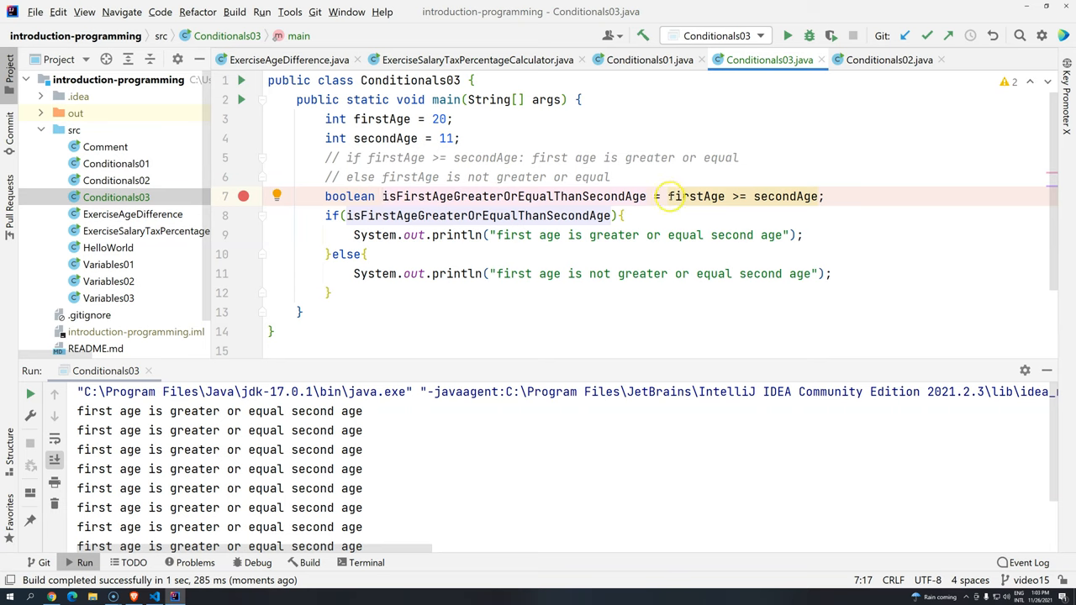
Step: Replace the boolean in if(...) with firstAge >= secondAge, rerun, and select the unused variable
drag(668, 196, 826, 196)
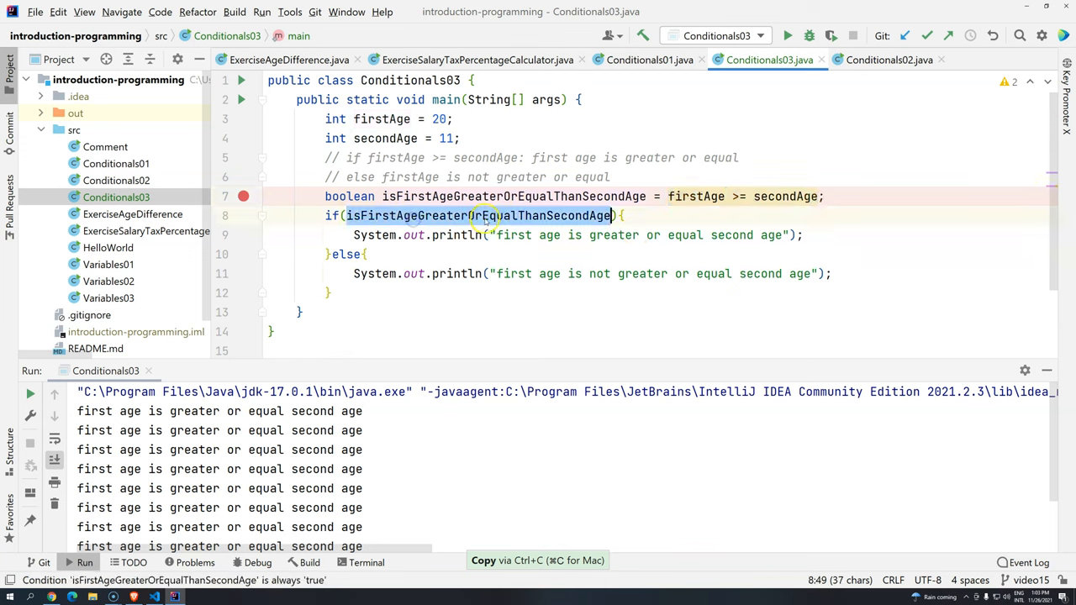
text(firstAge >= secondAge;)
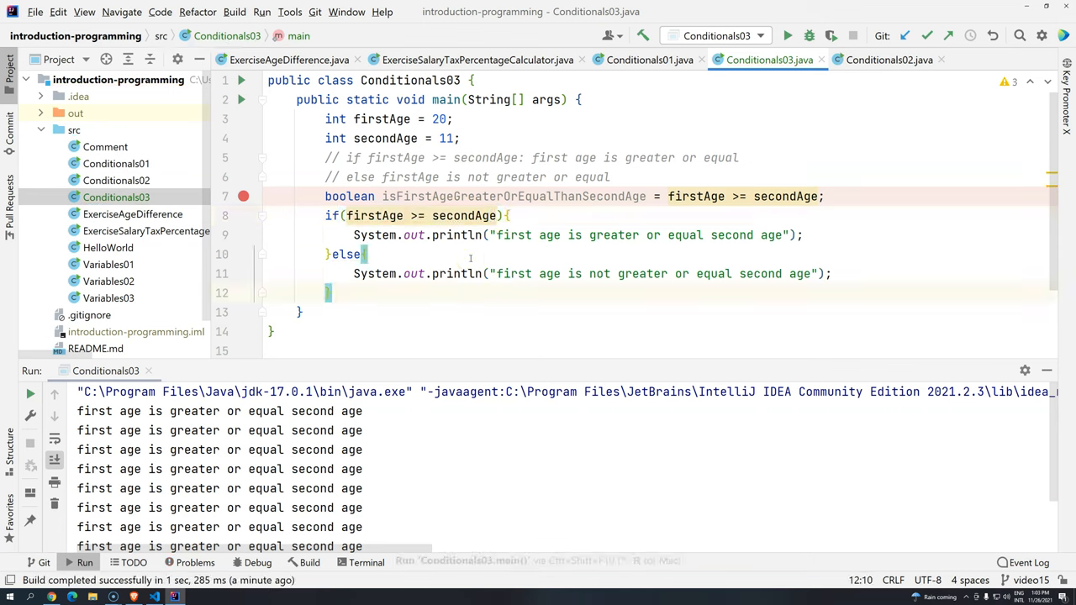
click(787, 35)
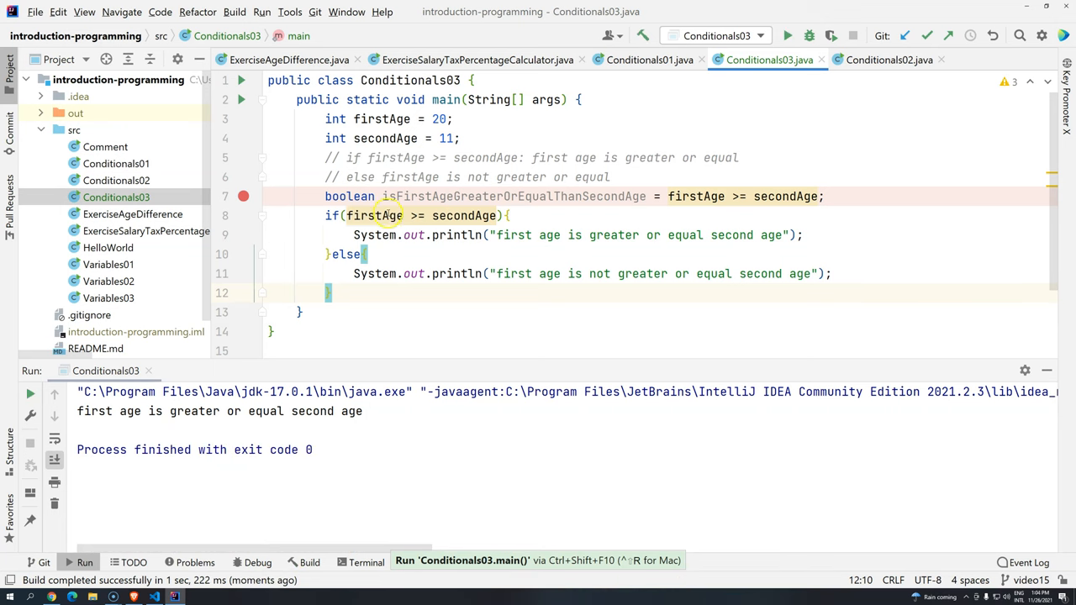
mouse_move(714, 187)
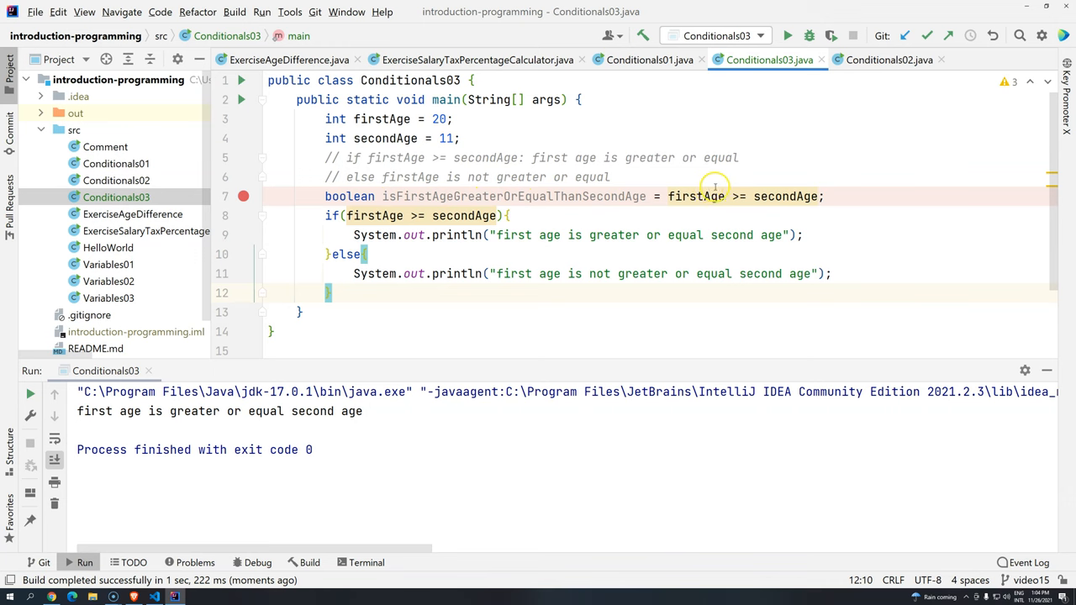
double_click(512, 195)
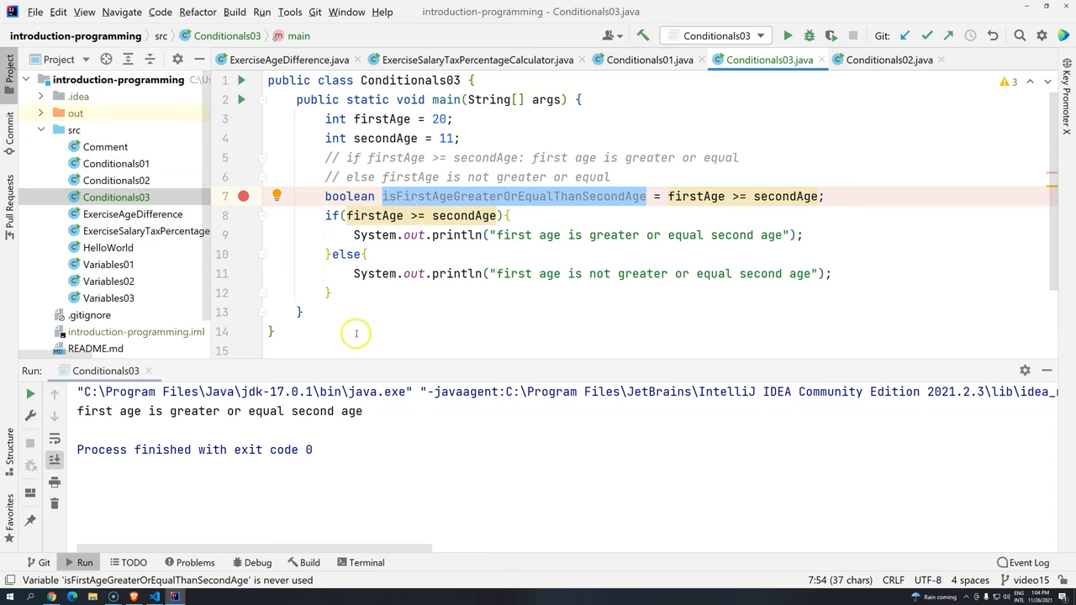
mouse_move(355, 215)
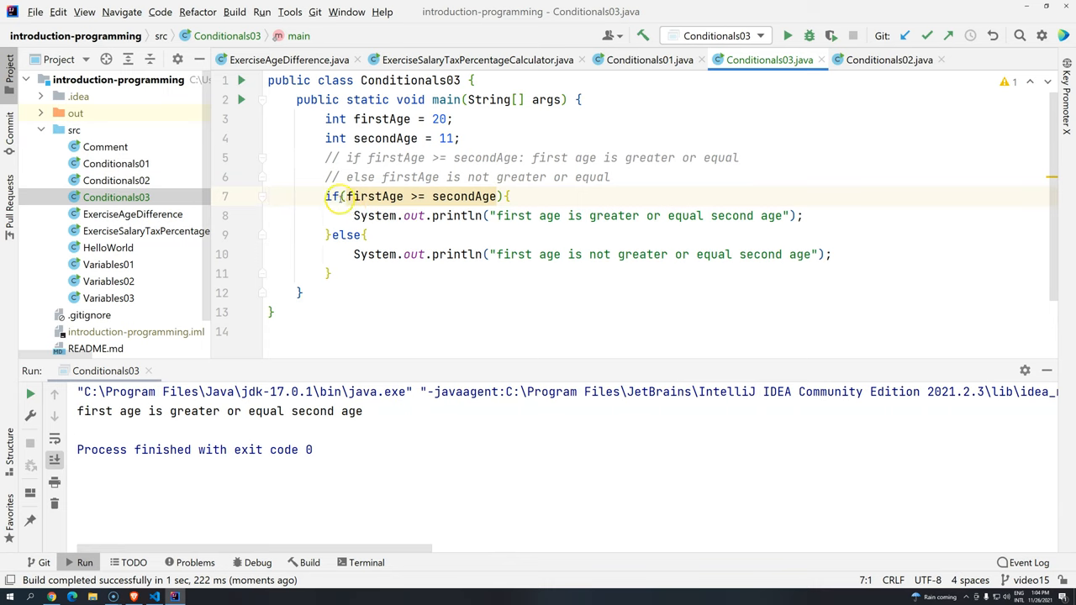
mouse_move(330, 196)
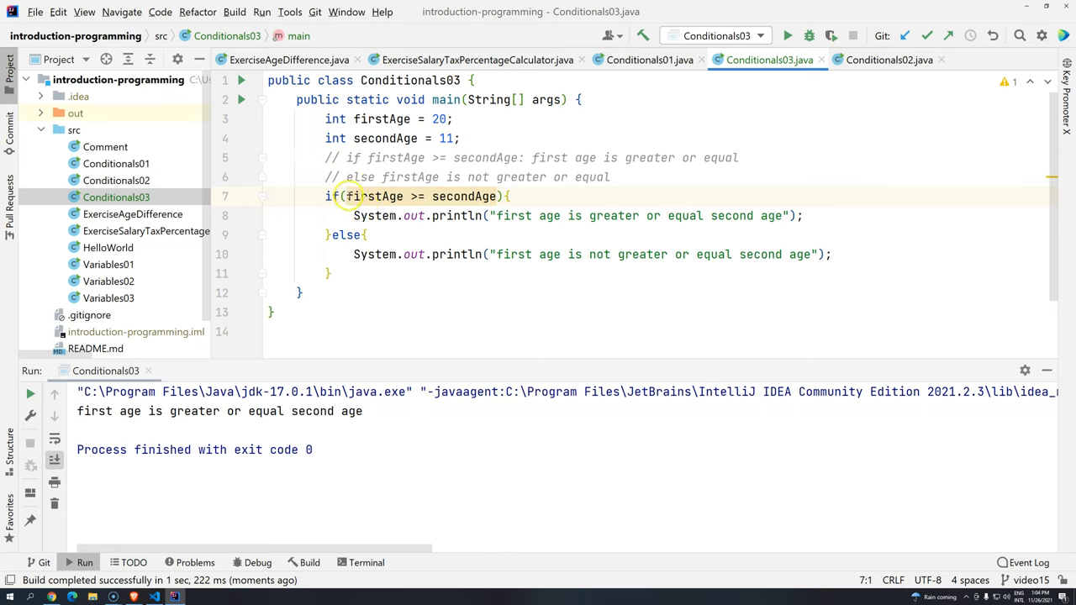
Step: Debug Conditionals03 to the line 7 if, pausing with firstAge 20 and secondAge 11
drag(346, 196, 498, 196)
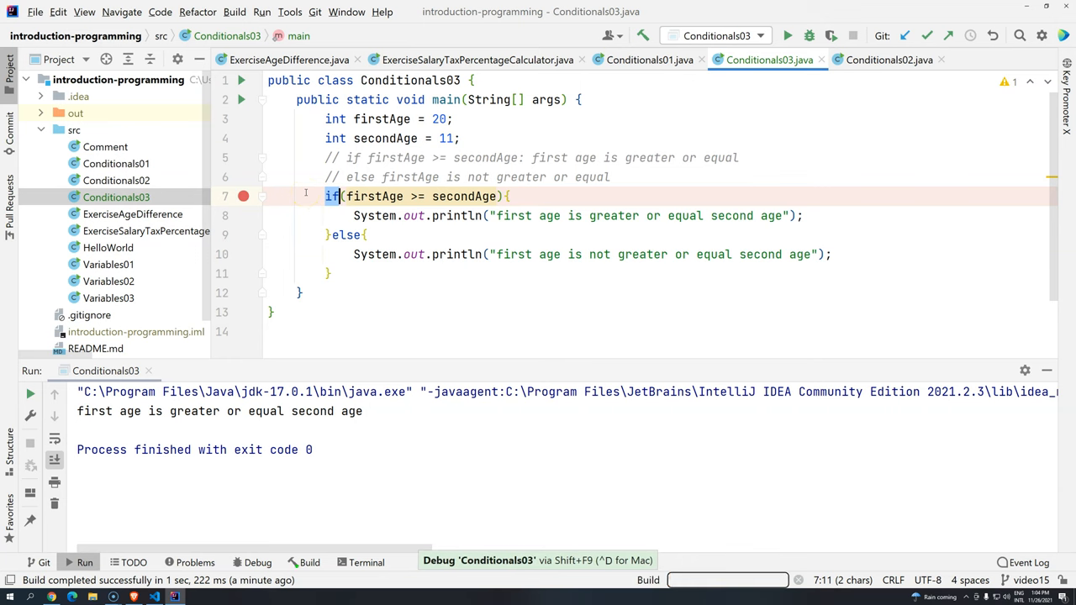
click(807, 36)
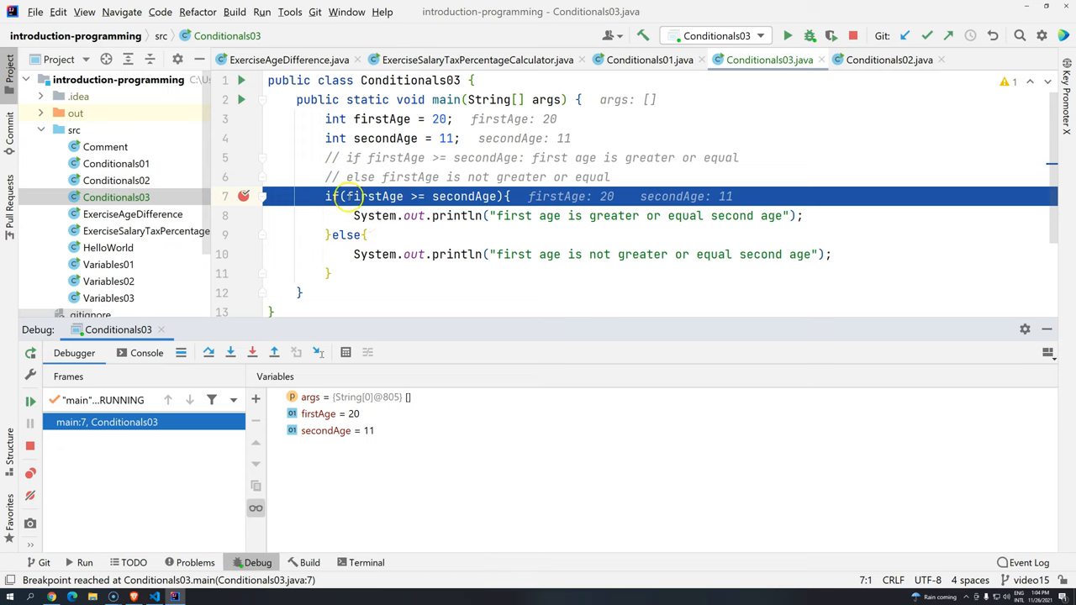
mouse_move(373, 195)
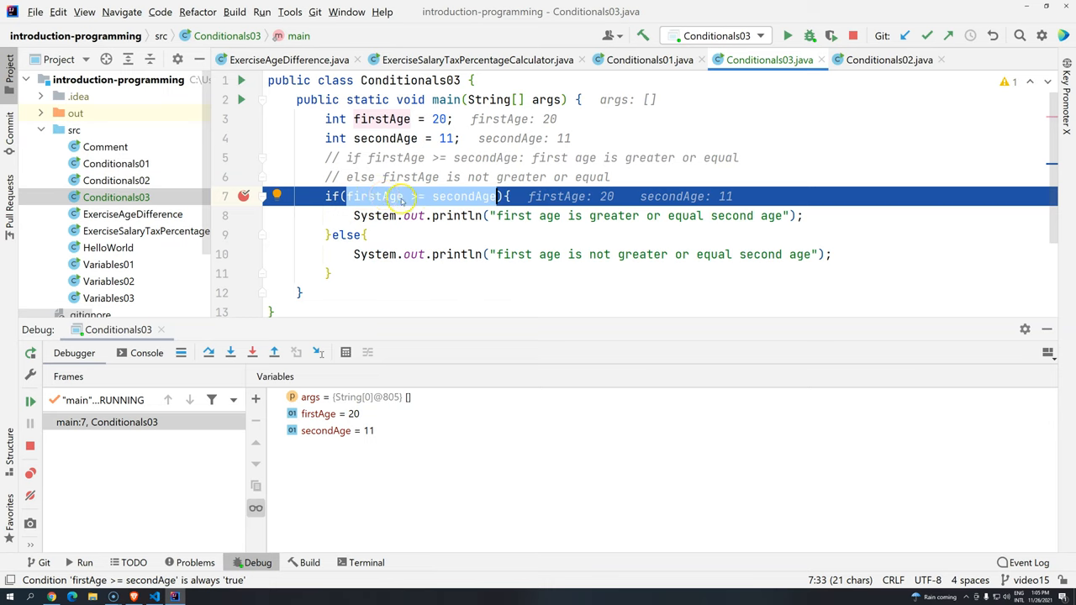
mouse_move(364, 206)
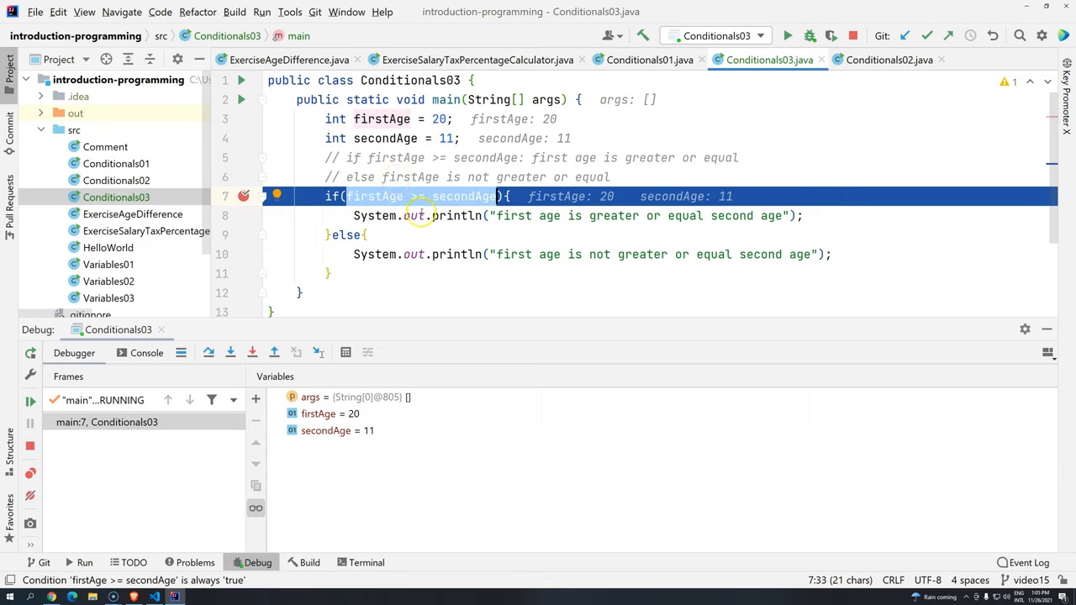
mouse_move(452, 215)
text(boolean isFirstAgeGreaterOrEqualThanSecondAge = firstAge >= secondAge;)
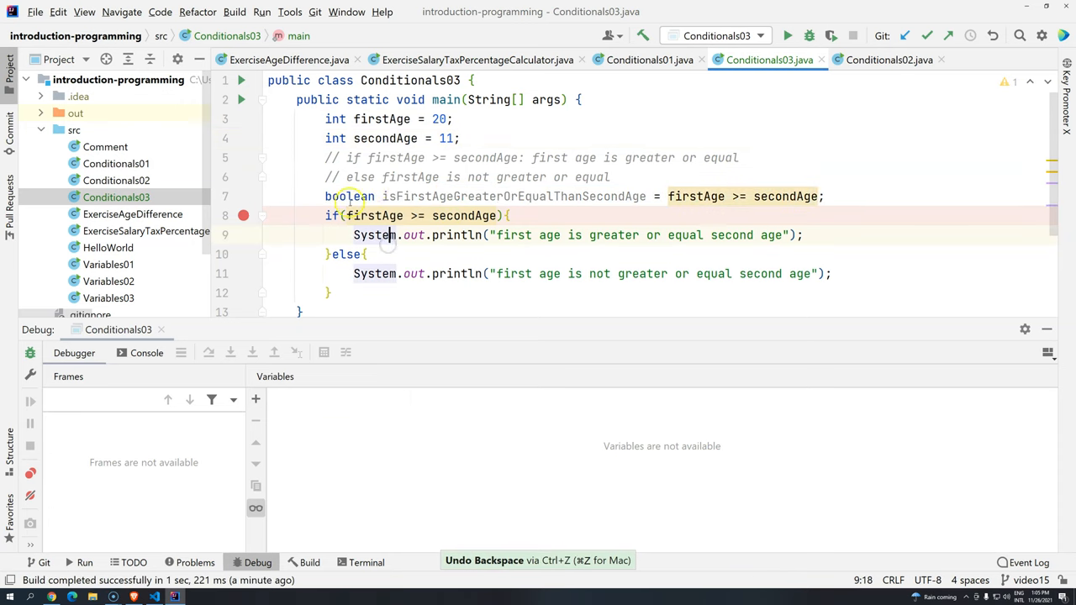
double_click(513, 196)
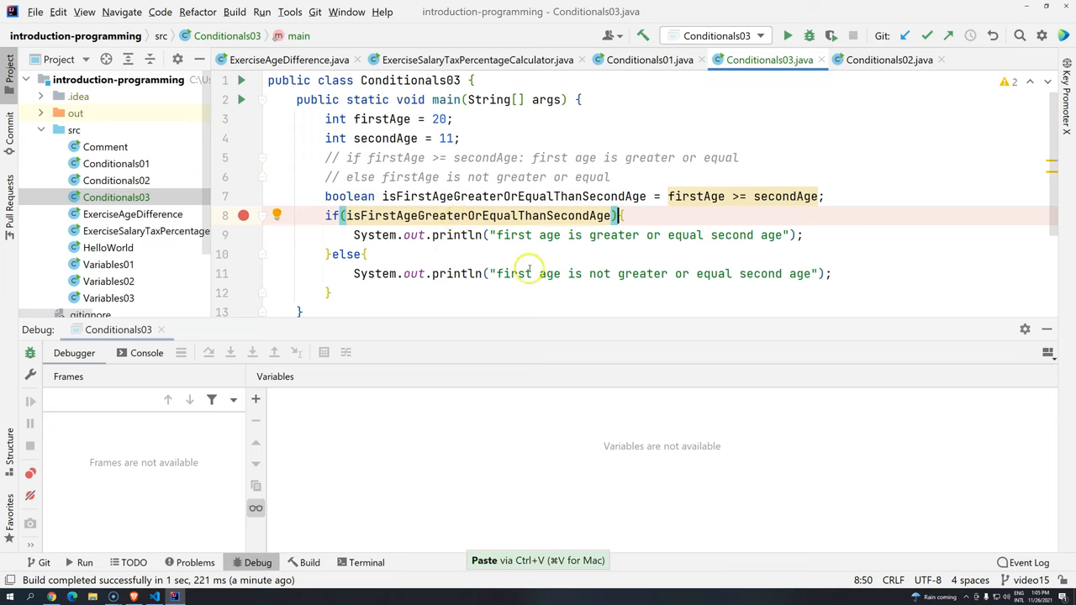
mouse_move(443, 240)
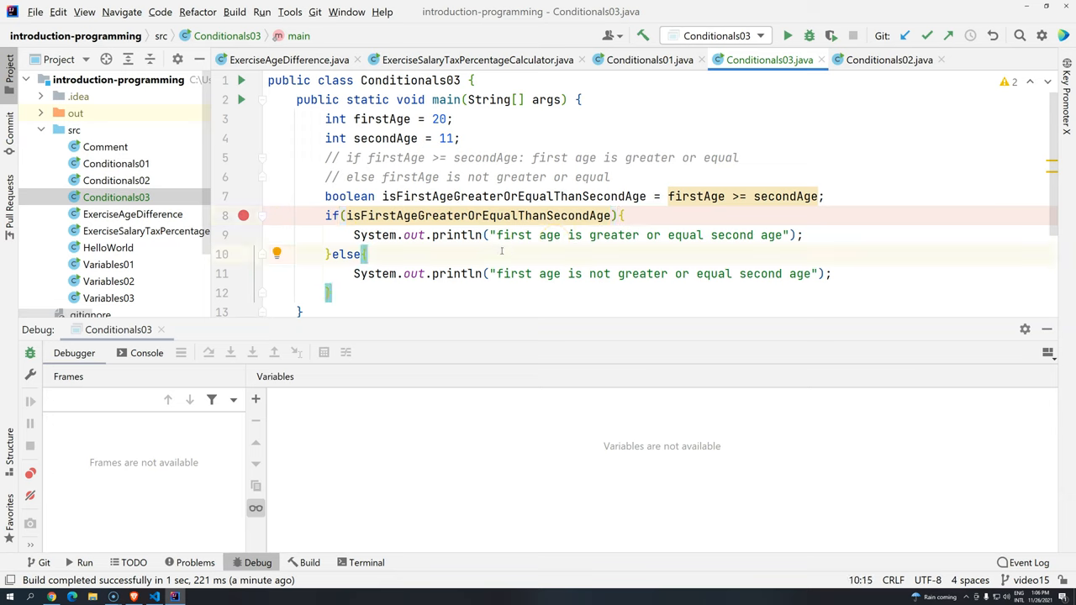
text(firstAge >= secondAge){)
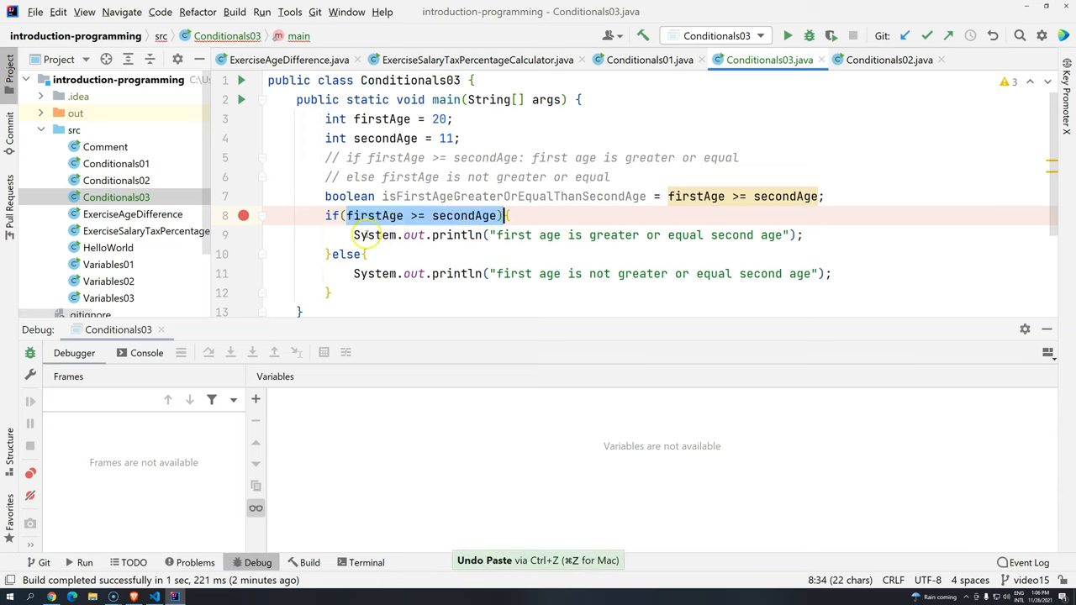
double_click(463, 215)
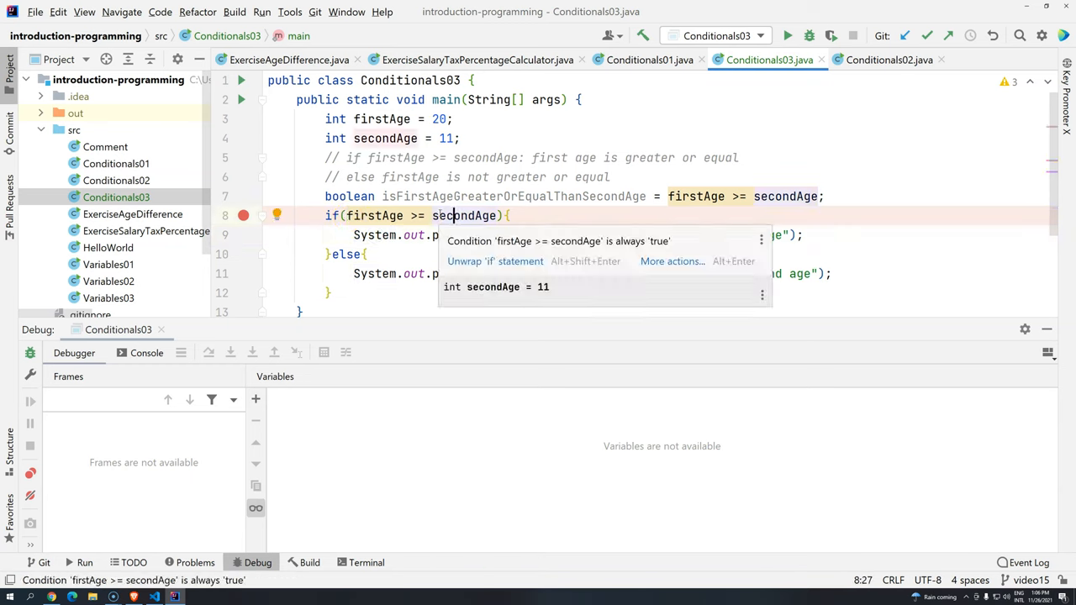
double_click(514, 196)
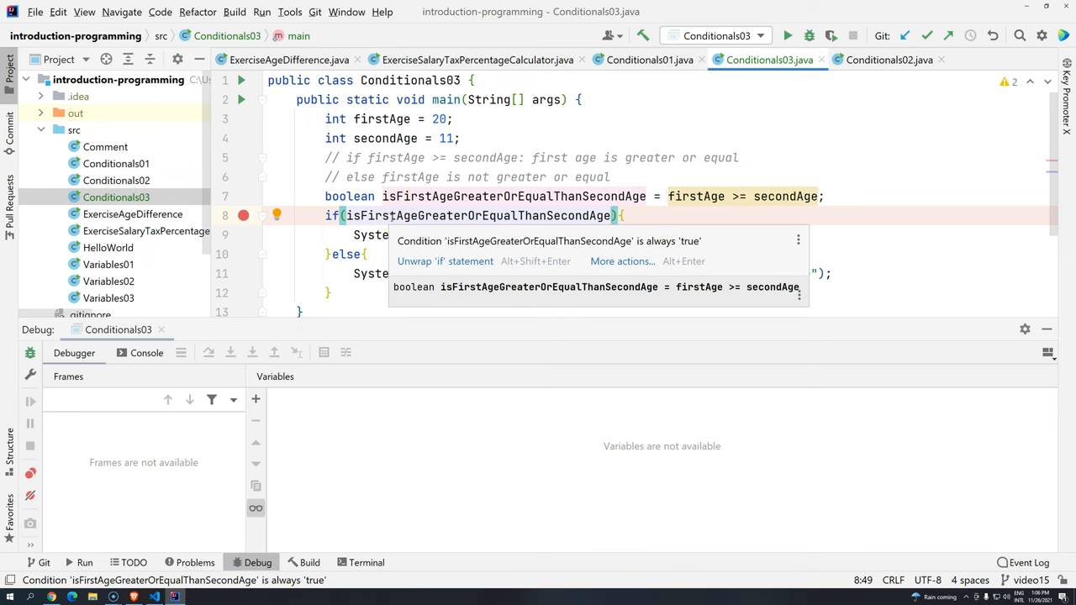
text(firstAge >= secondAge){)
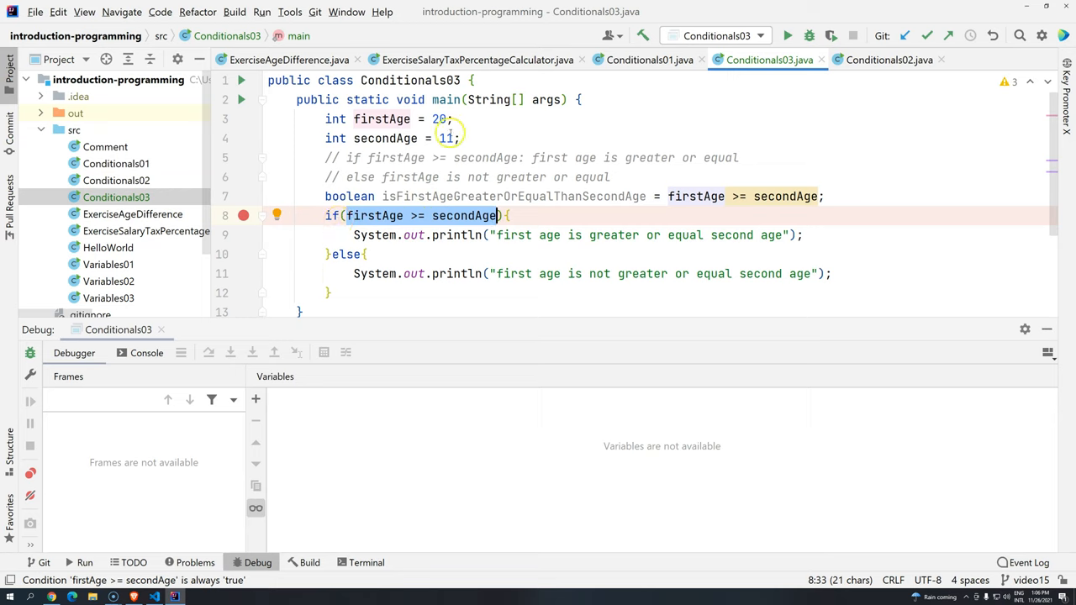
Step: Set secondAge to 22, debug to the if, and open the expression evaluator
text(22)
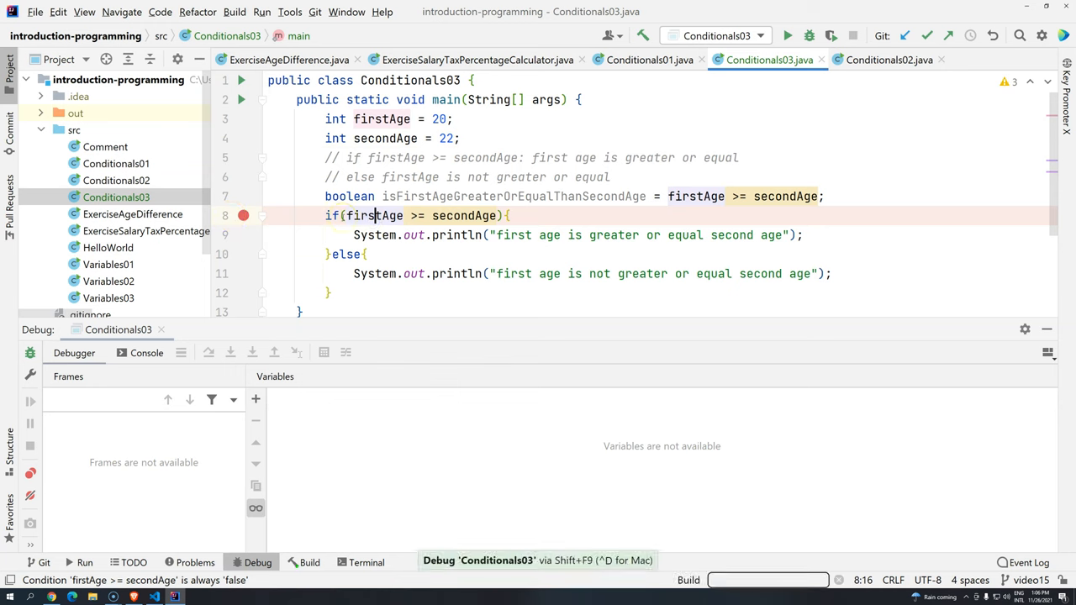
click(787, 35)
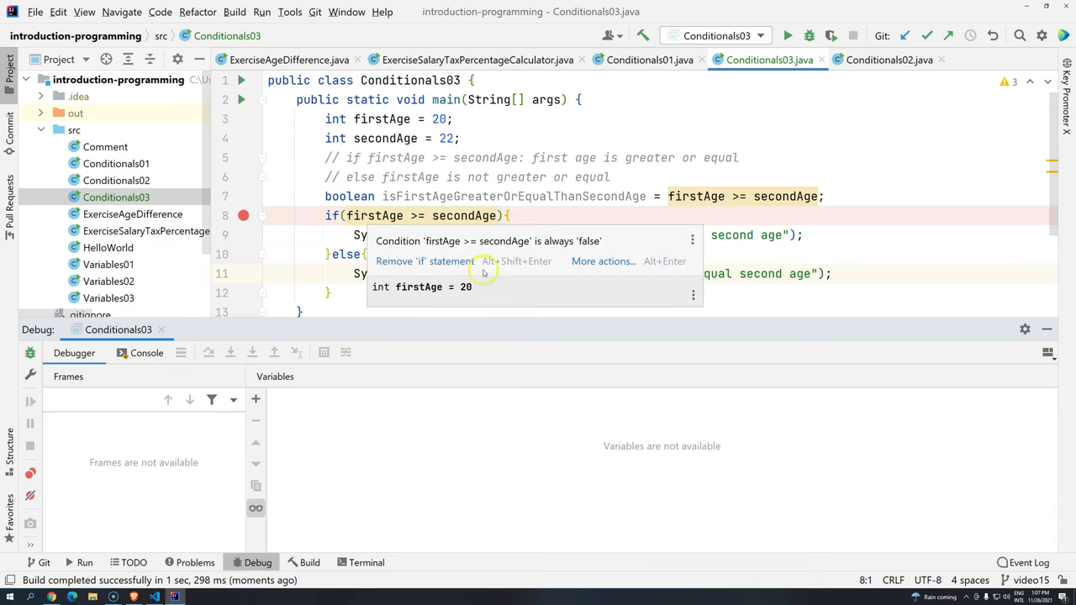
click(787, 36)
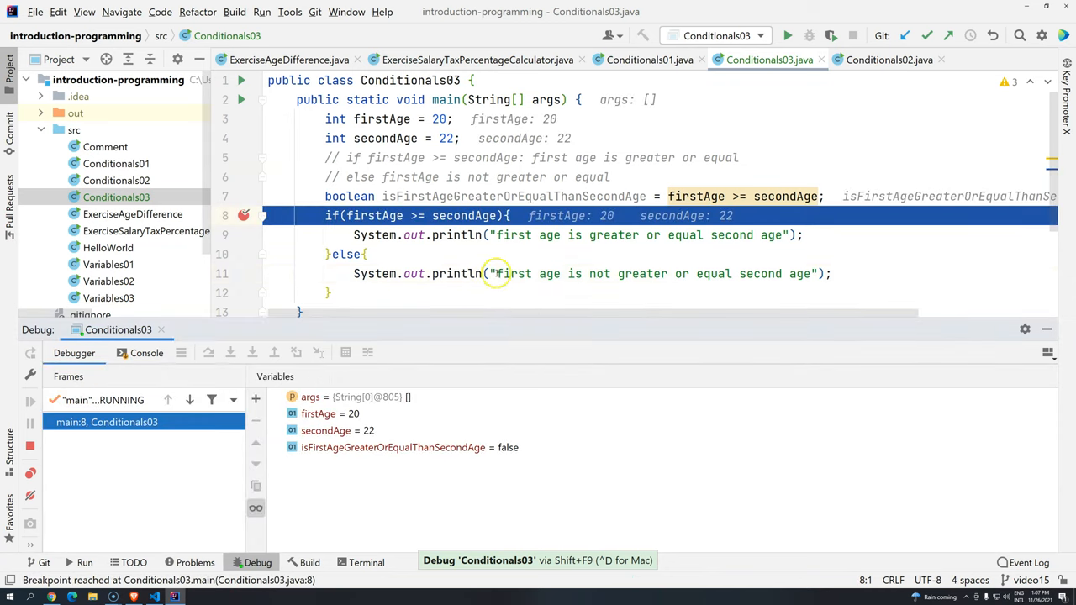
mouse_move(346, 352)
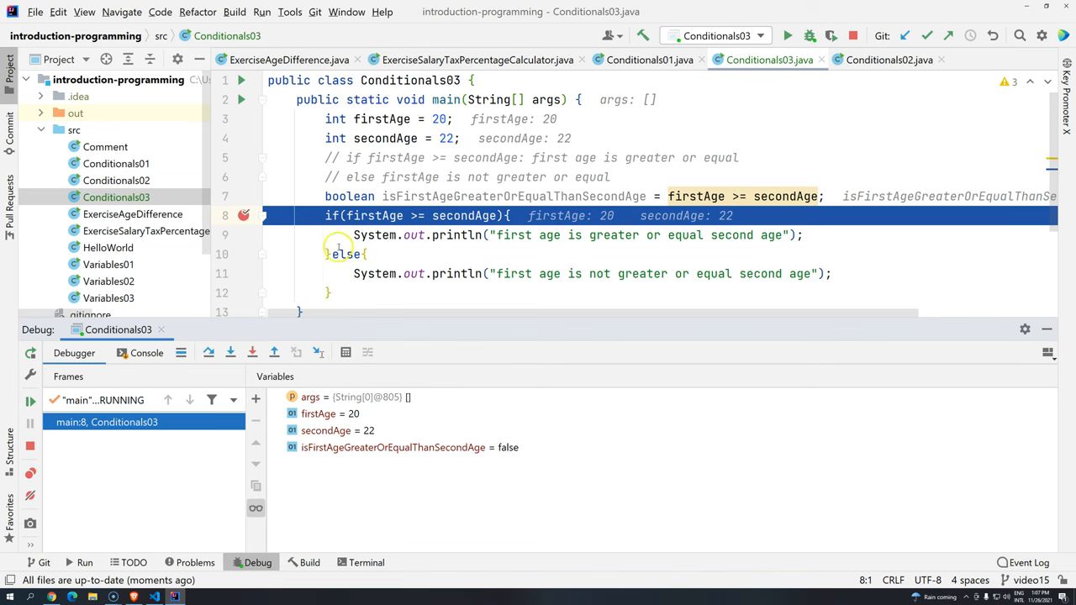
key(alt+F8)
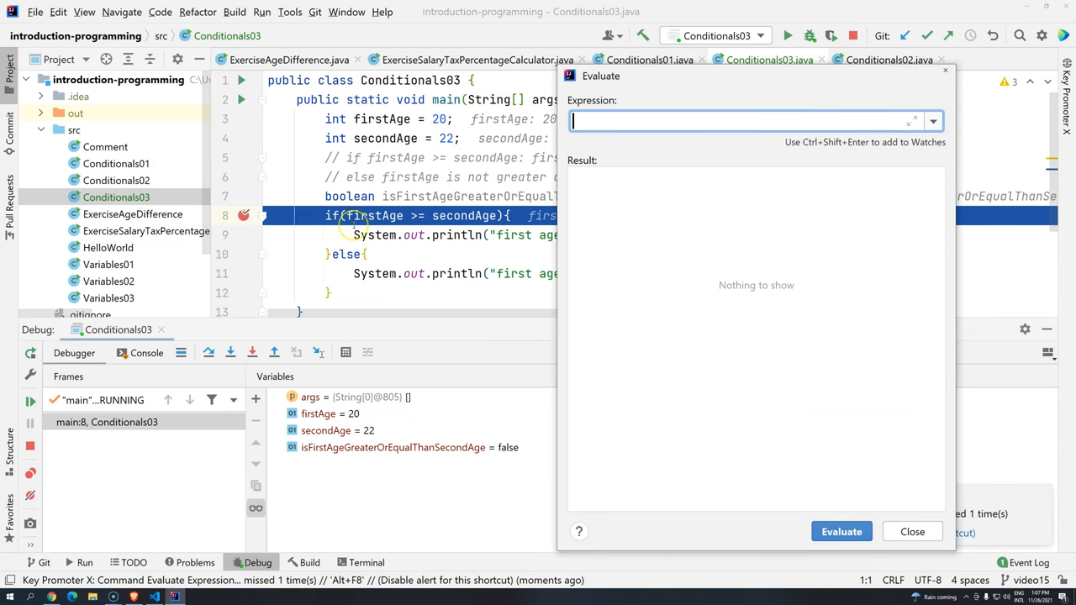
mouse_move(402, 216)
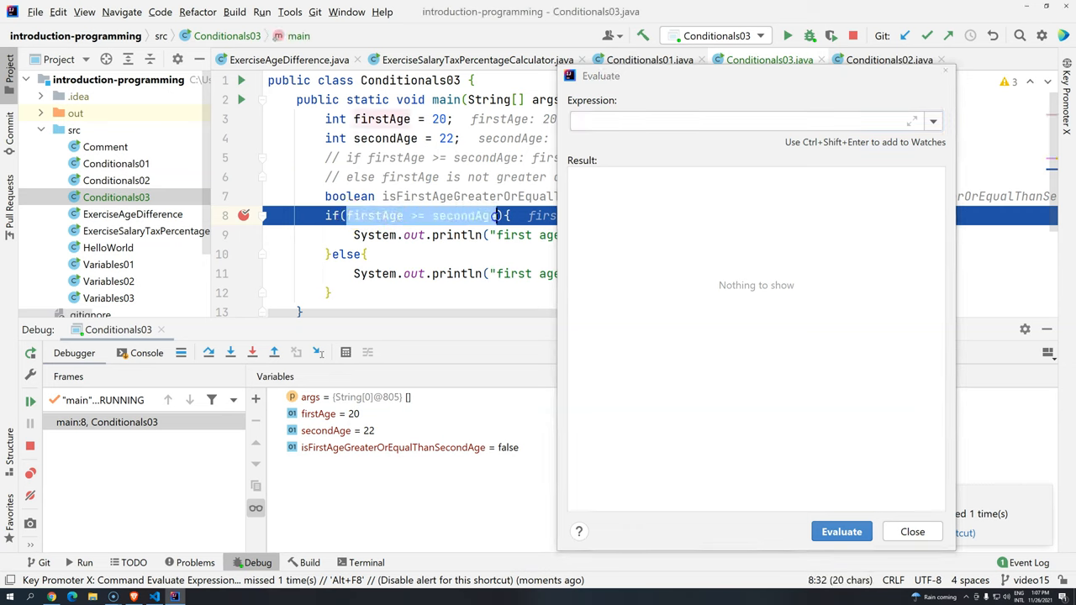
Step: Evaluate firstAge >= secondAge, getting false, then close the Evaluate Expression dialog
text(firstAge >= secondAge)
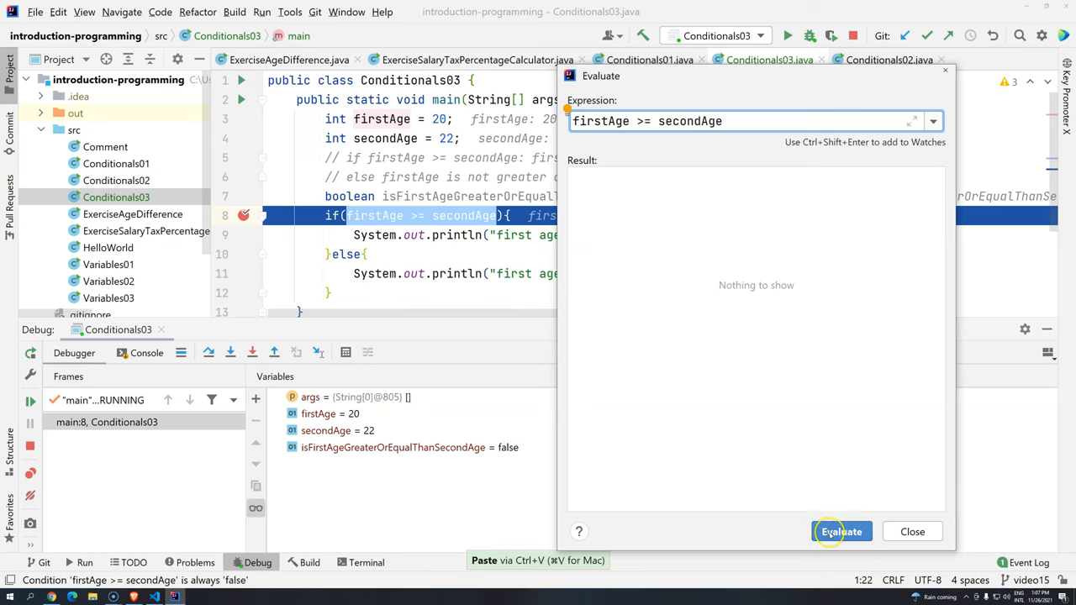
click(840, 531)
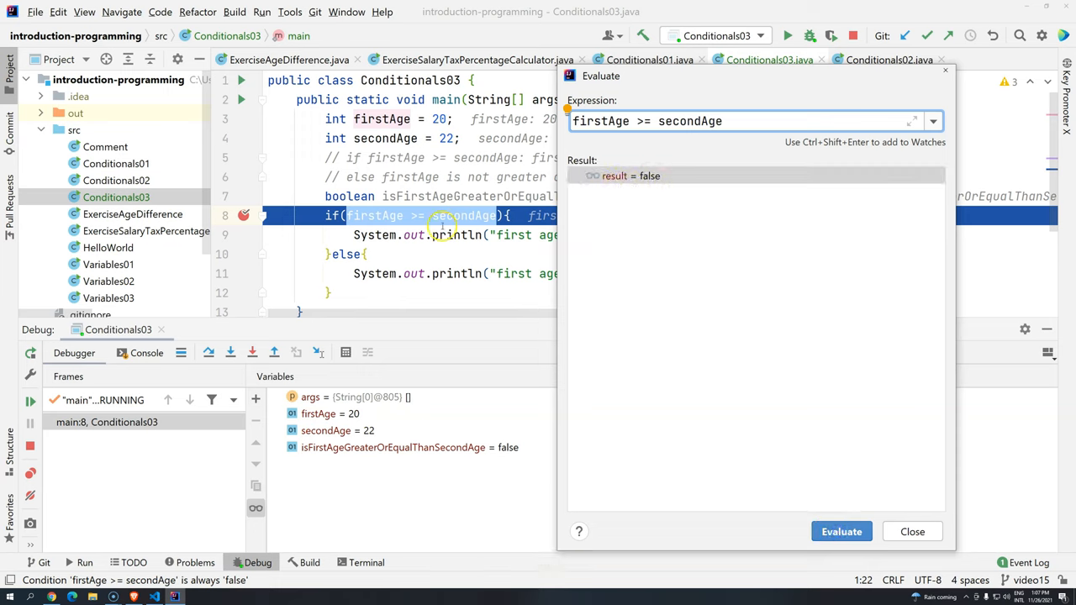
mouse_move(477, 217)
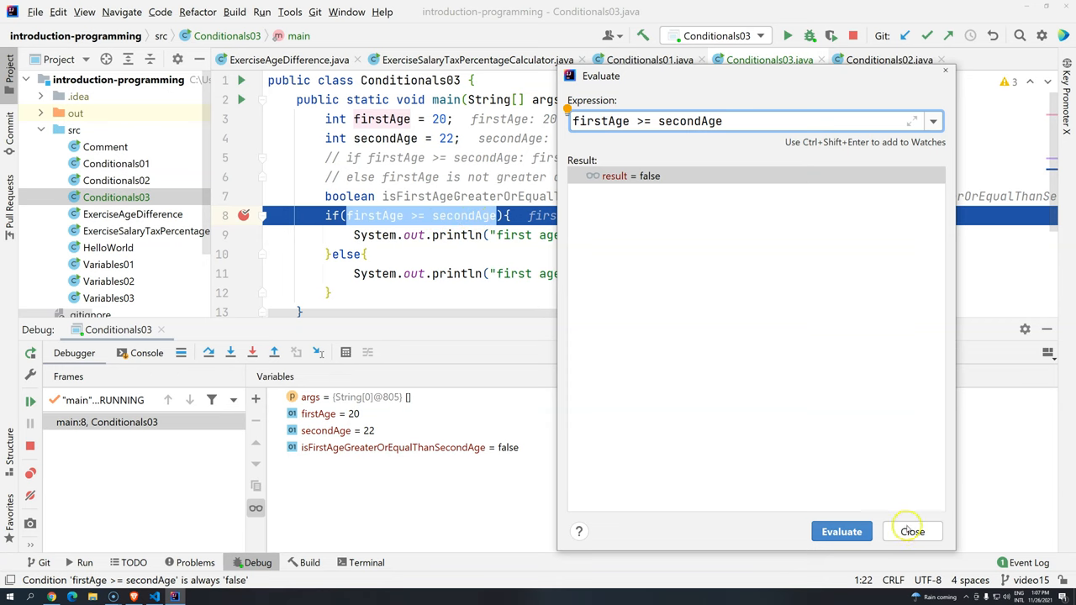
click(912, 531)
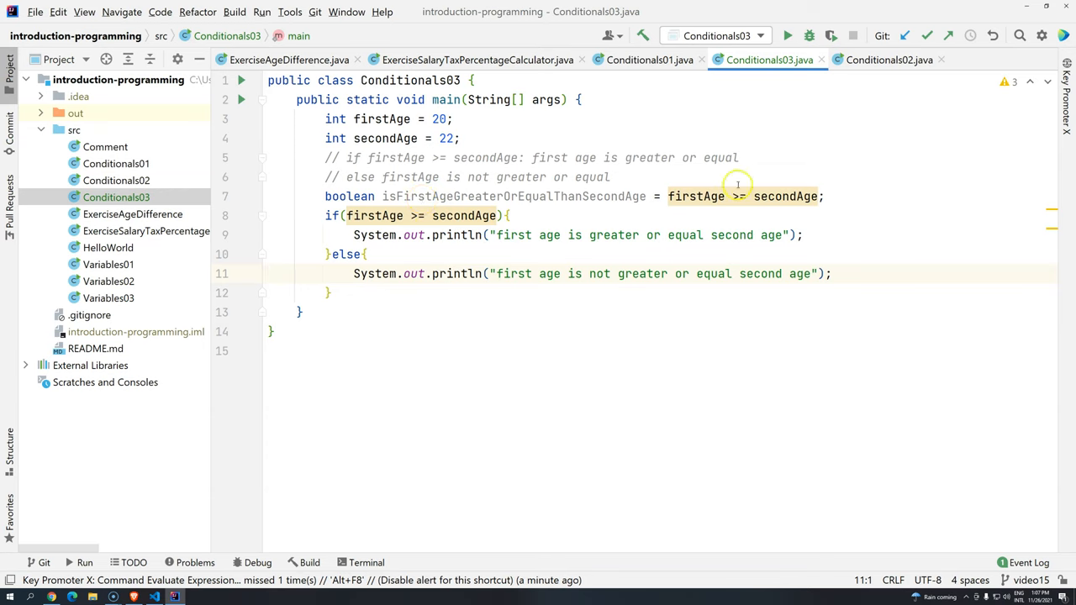
mouse_move(713, 205)
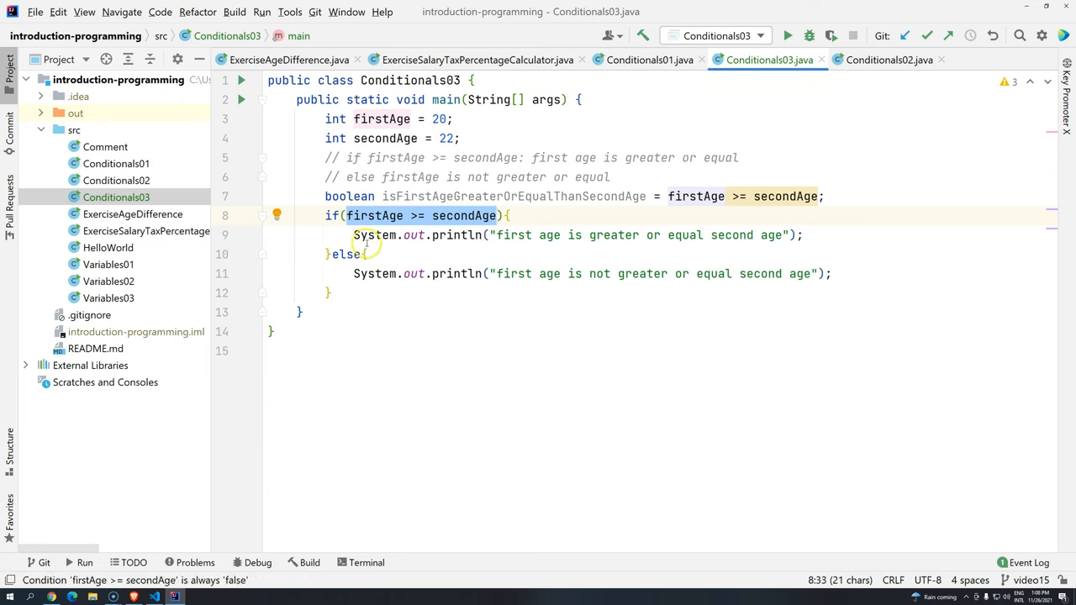
mouse_move(349, 328)
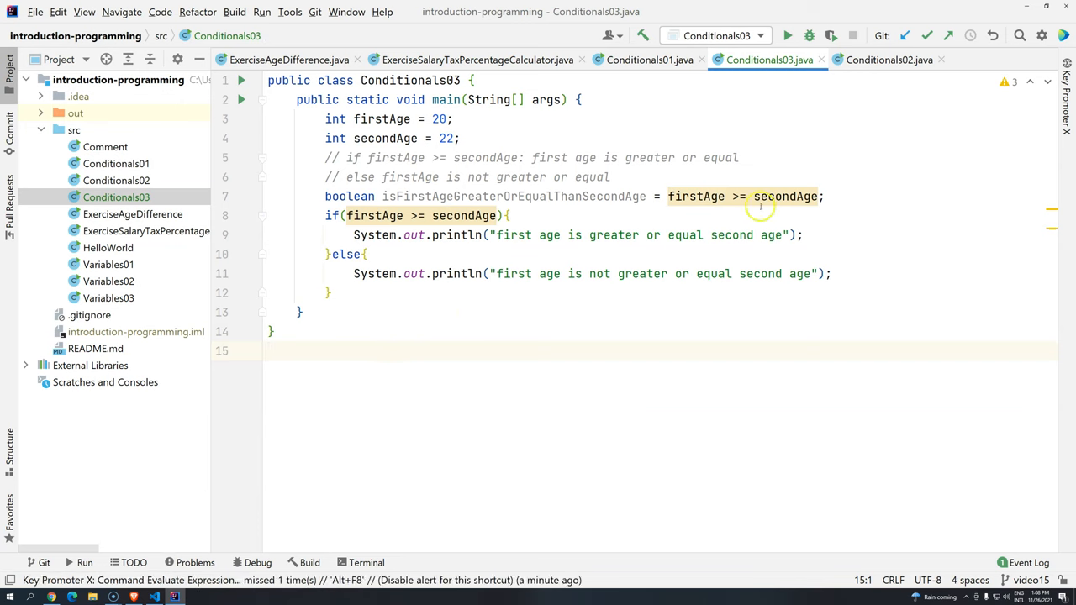
mouse_move(236, 248)
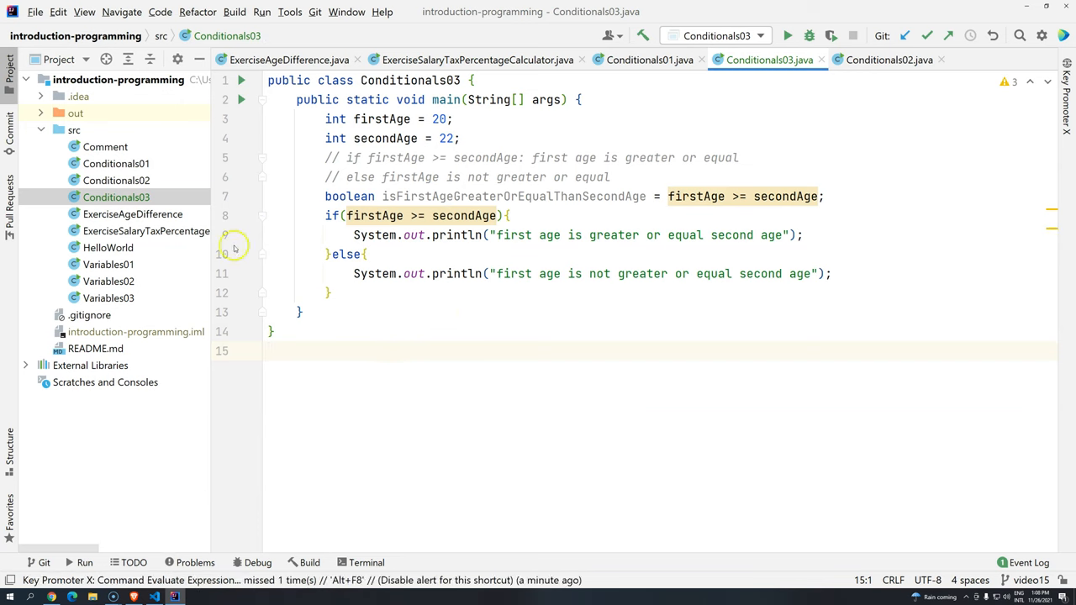